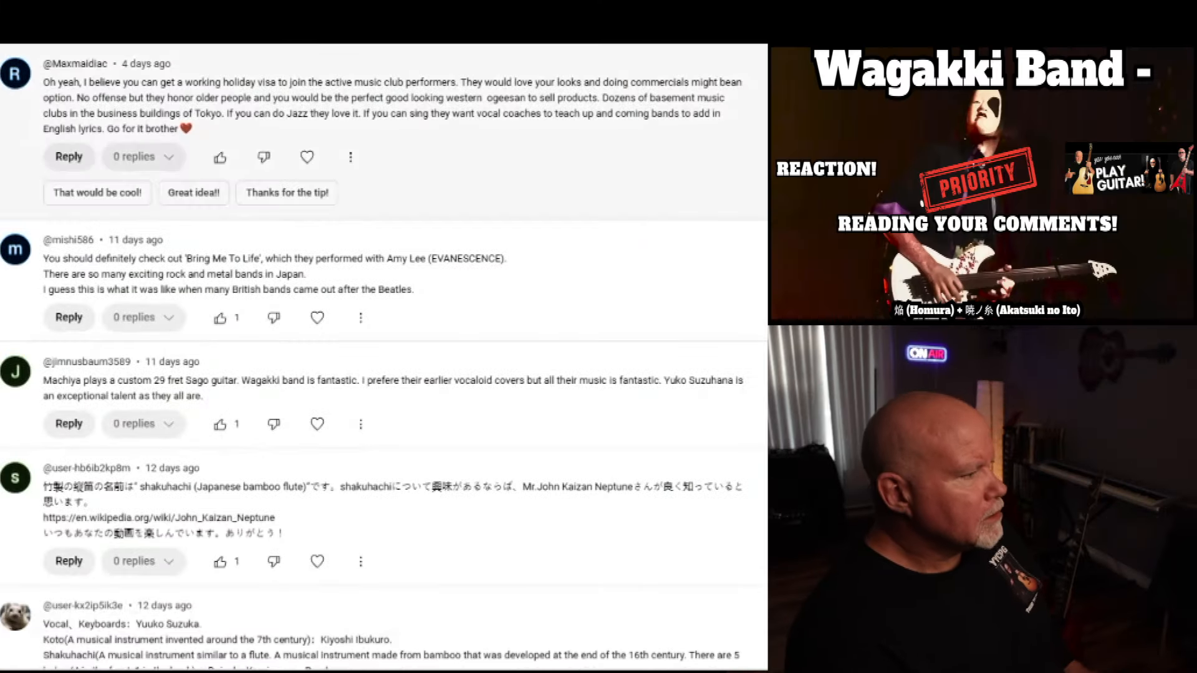
Like and heart the comment recommending the Mongolian metal band The Hu
scroll("down", 3)
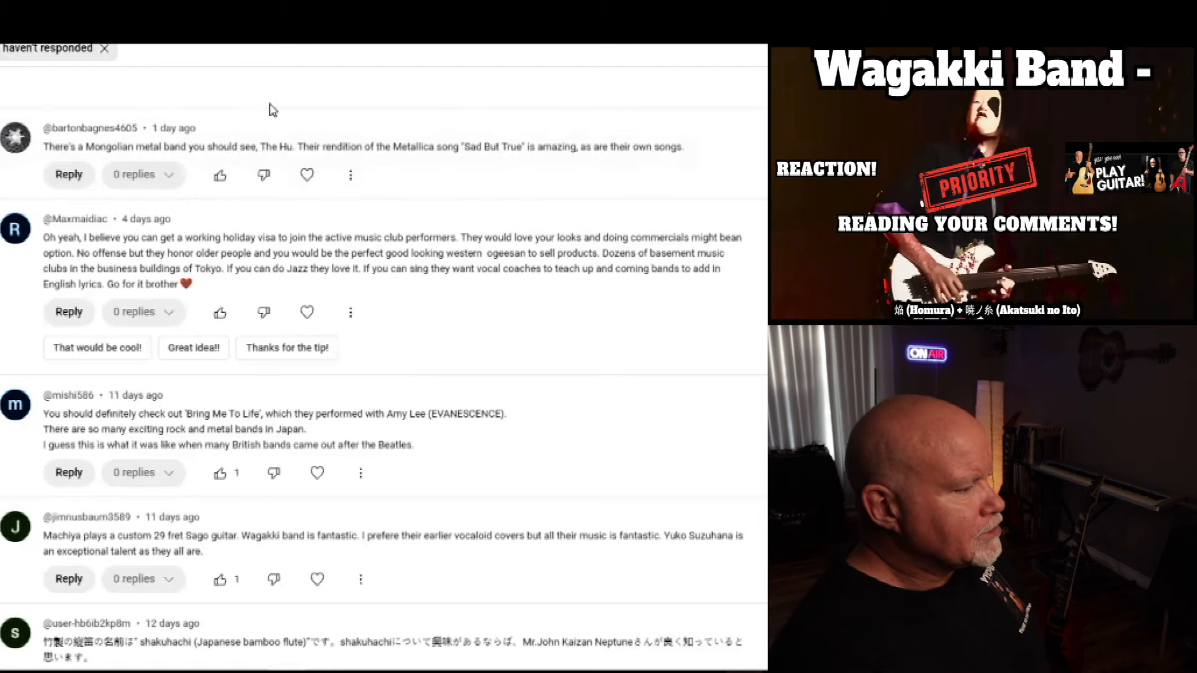
left_click(220, 174)
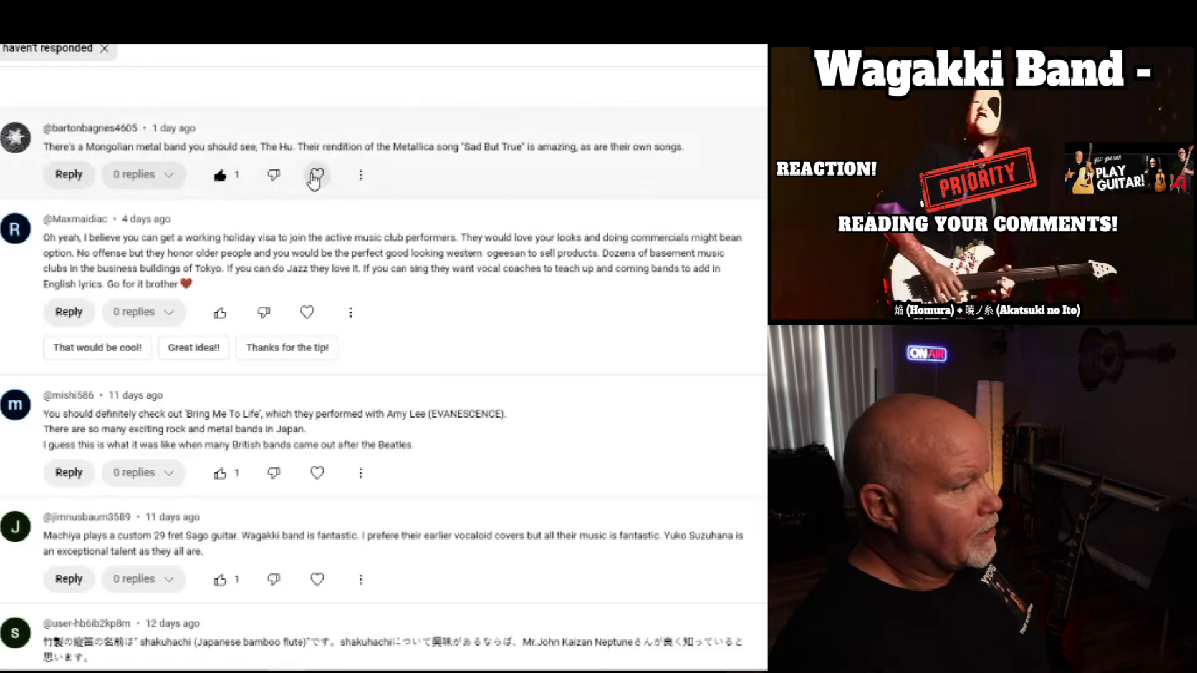
left_click(316, 174)
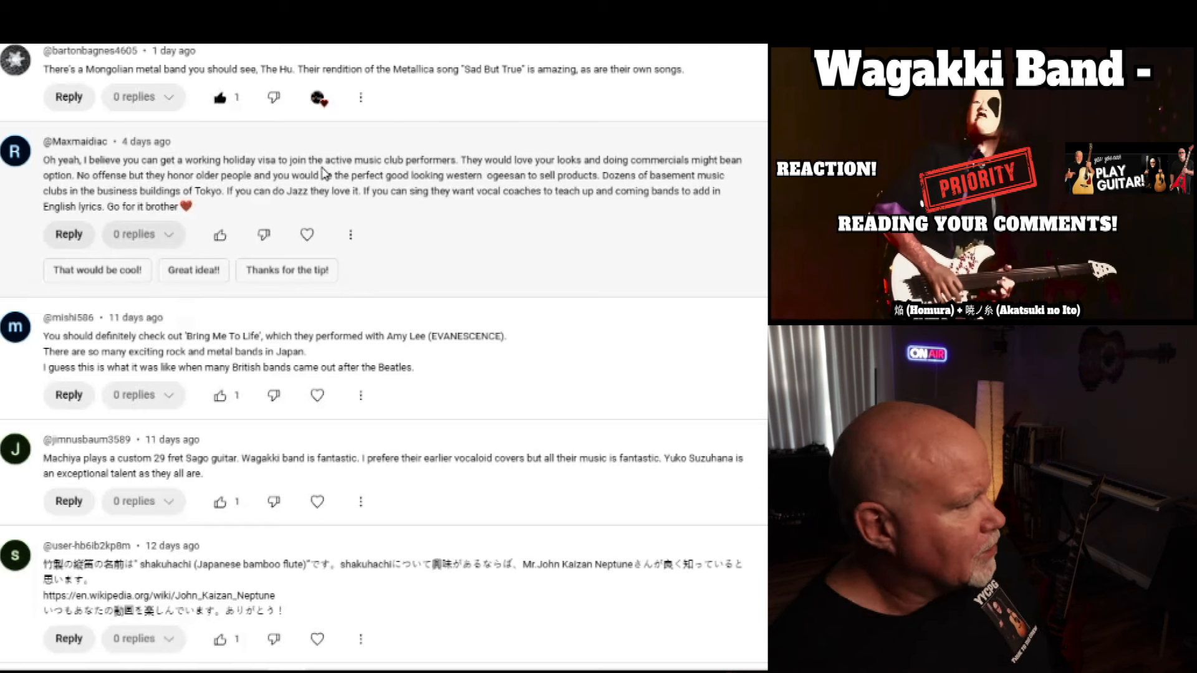
mouse_move(419, 212)
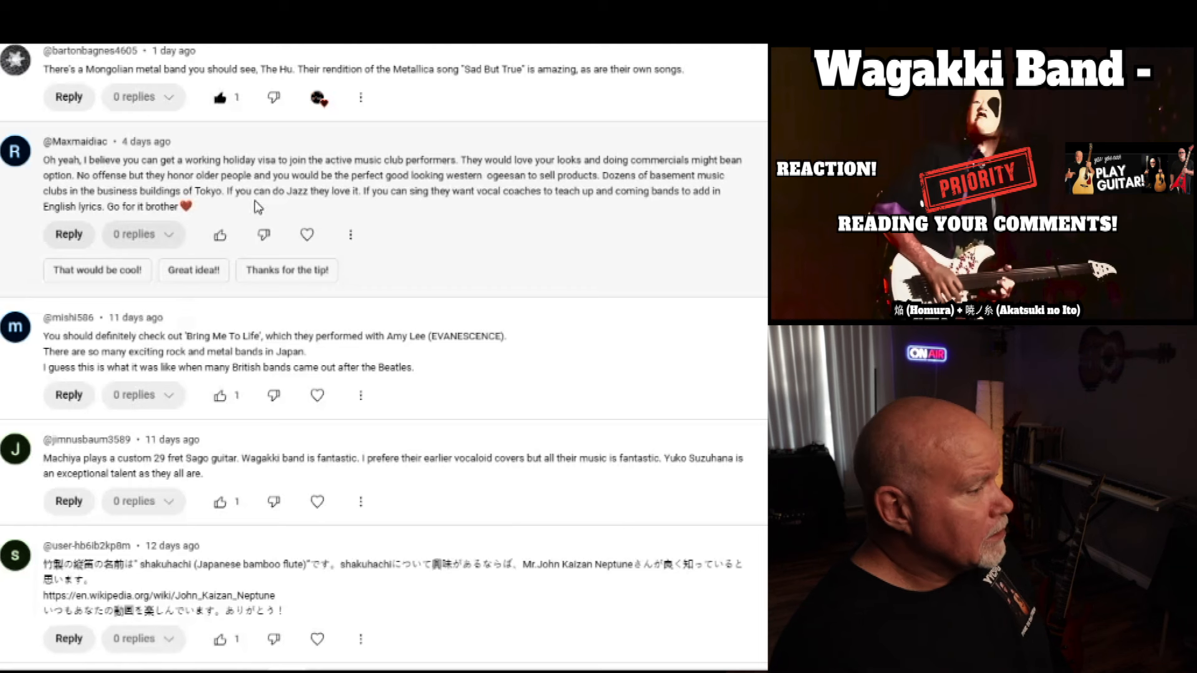
mouse_move(416, 211)
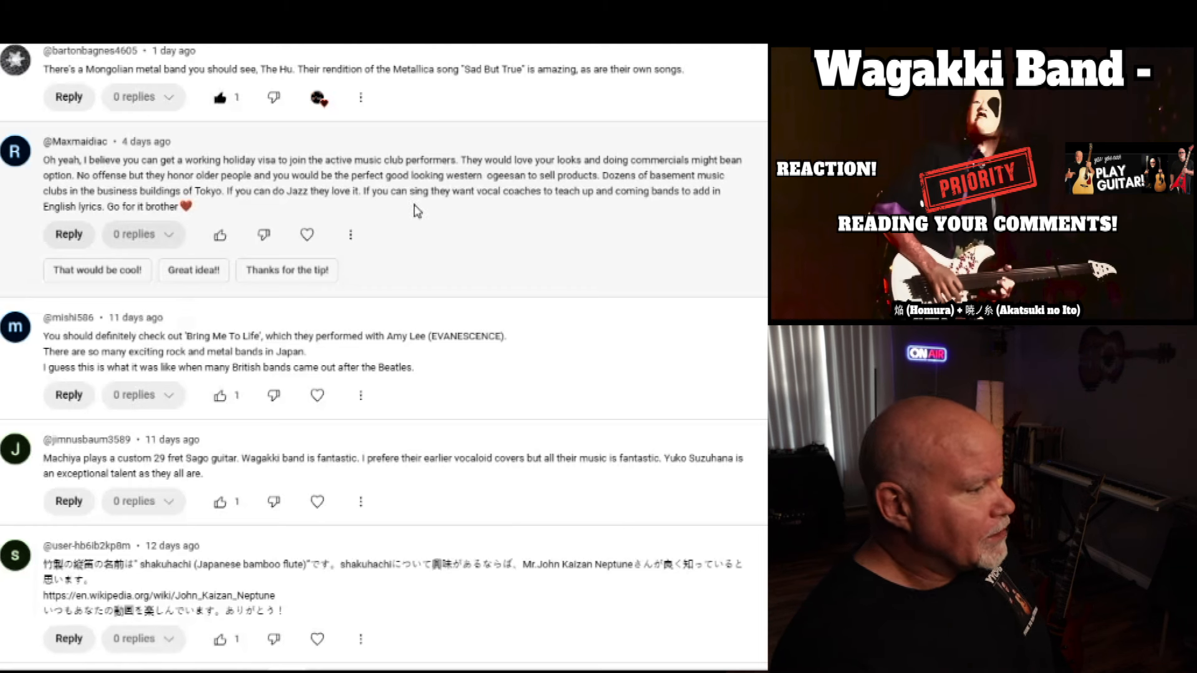
mouse_move(669, 208)
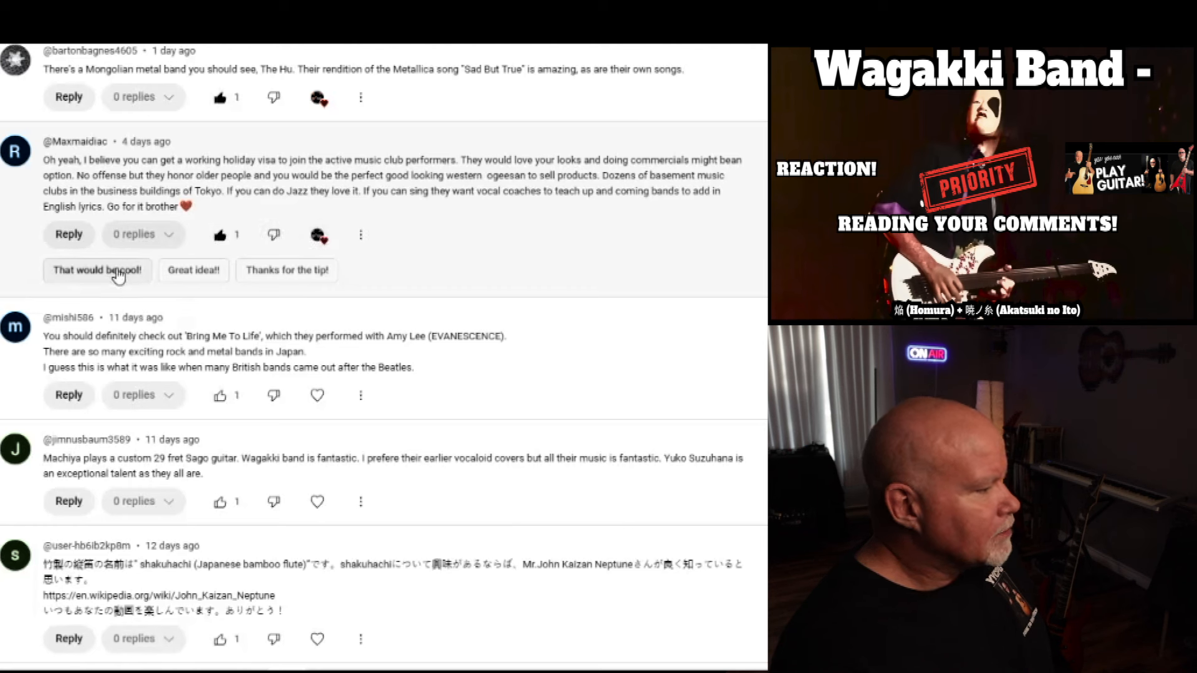
Post the suggested 'Great idea!!' reply to the working holiday visa comment
left_click(193, 270)
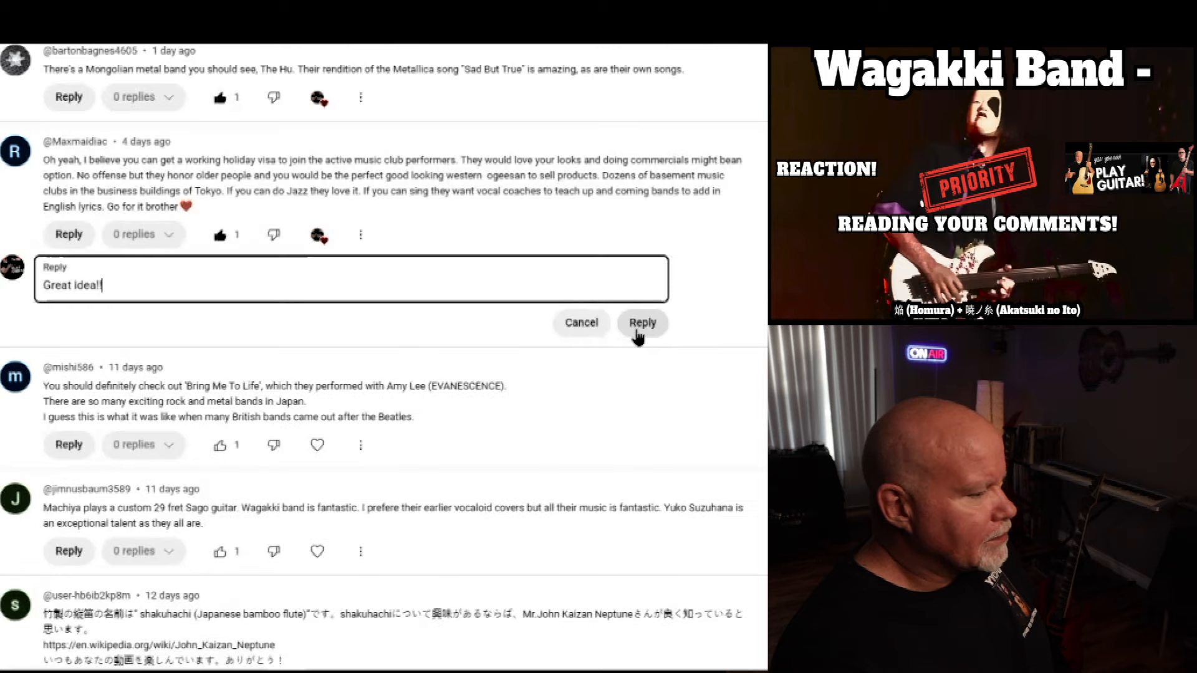
left_click(642, 322)
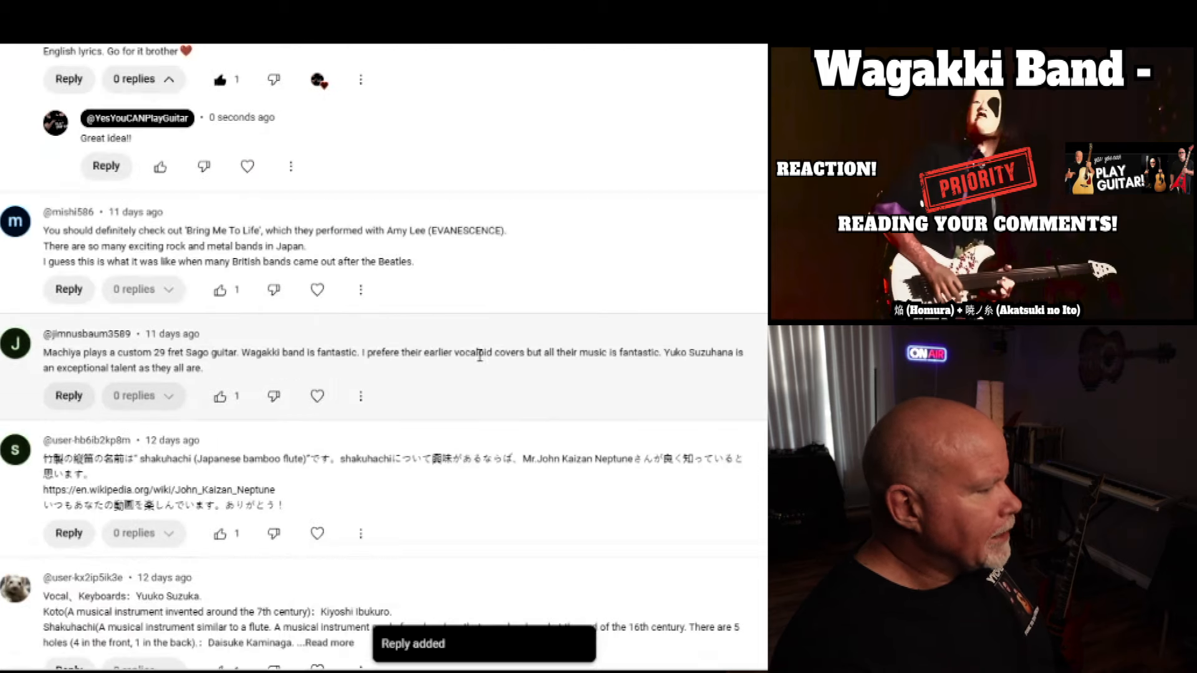
mouse_move(566, 308)
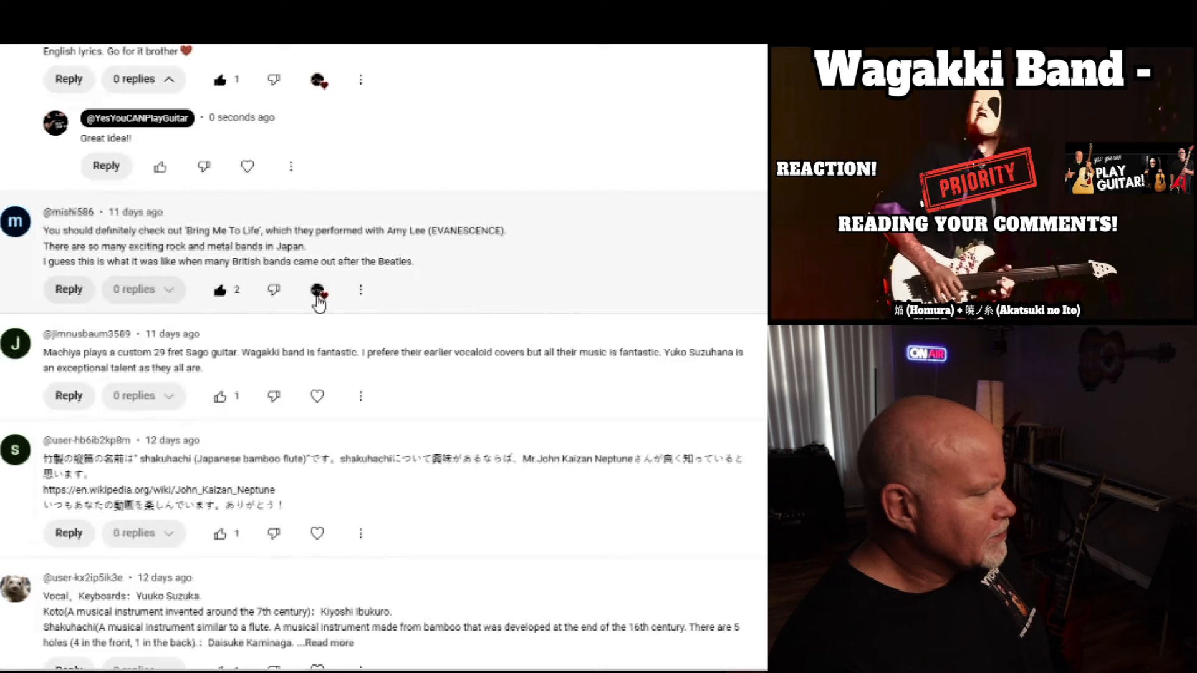
scroll("down", 3)
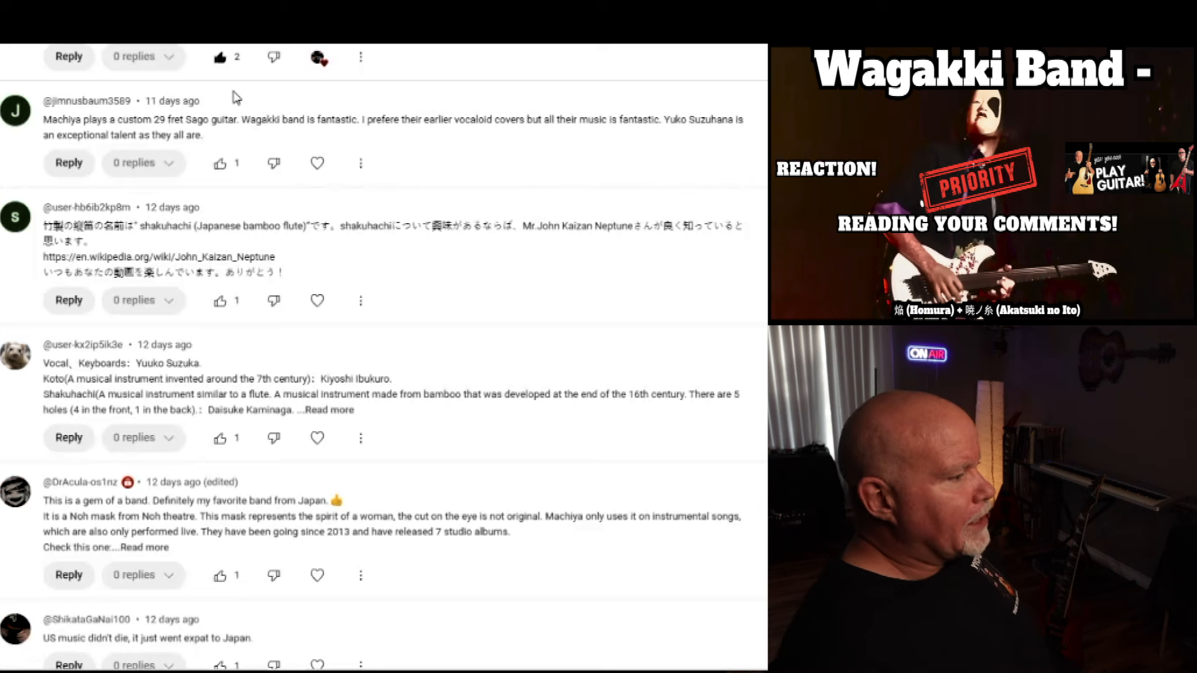
mouse_move(219, 163)
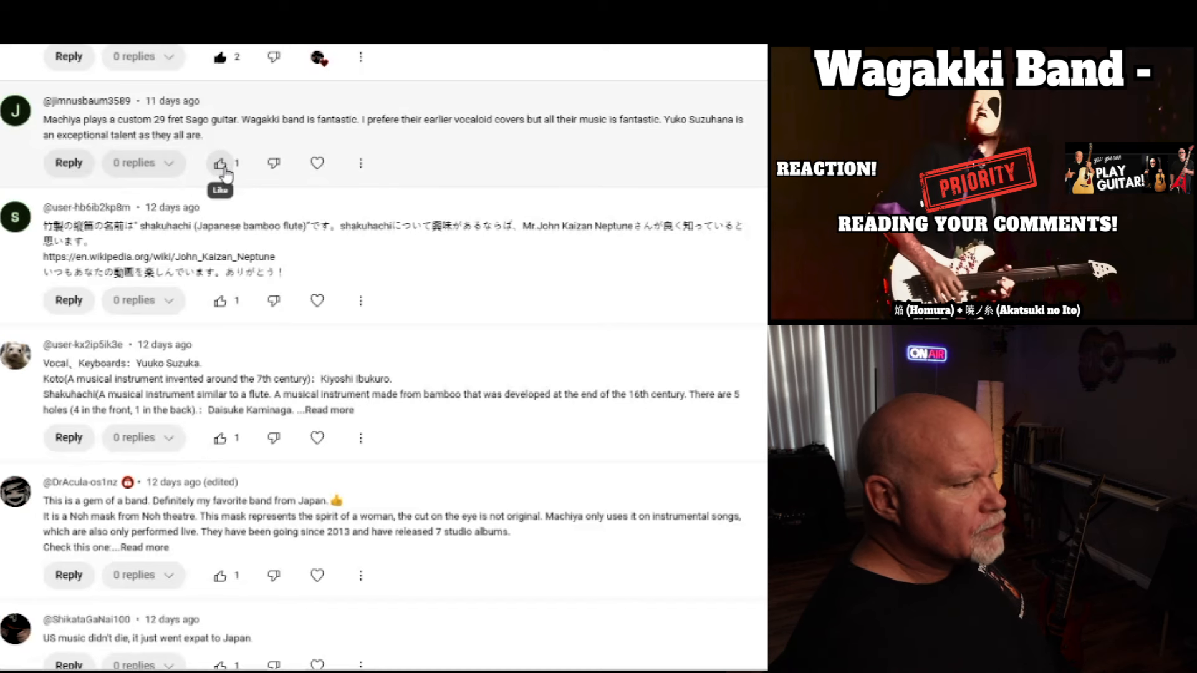
Like the Sago guitar comment, like and heart the shakuhachi comment, and expand the lineup comment
left_click(219, 163)
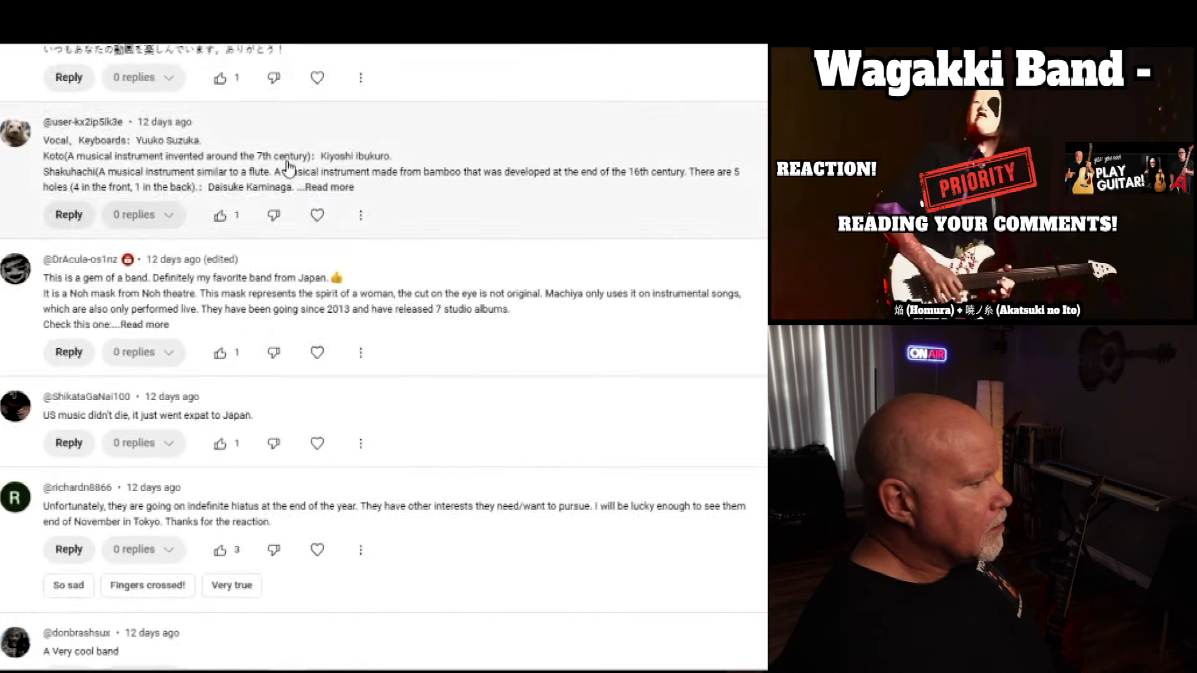
scroll("down", 3)
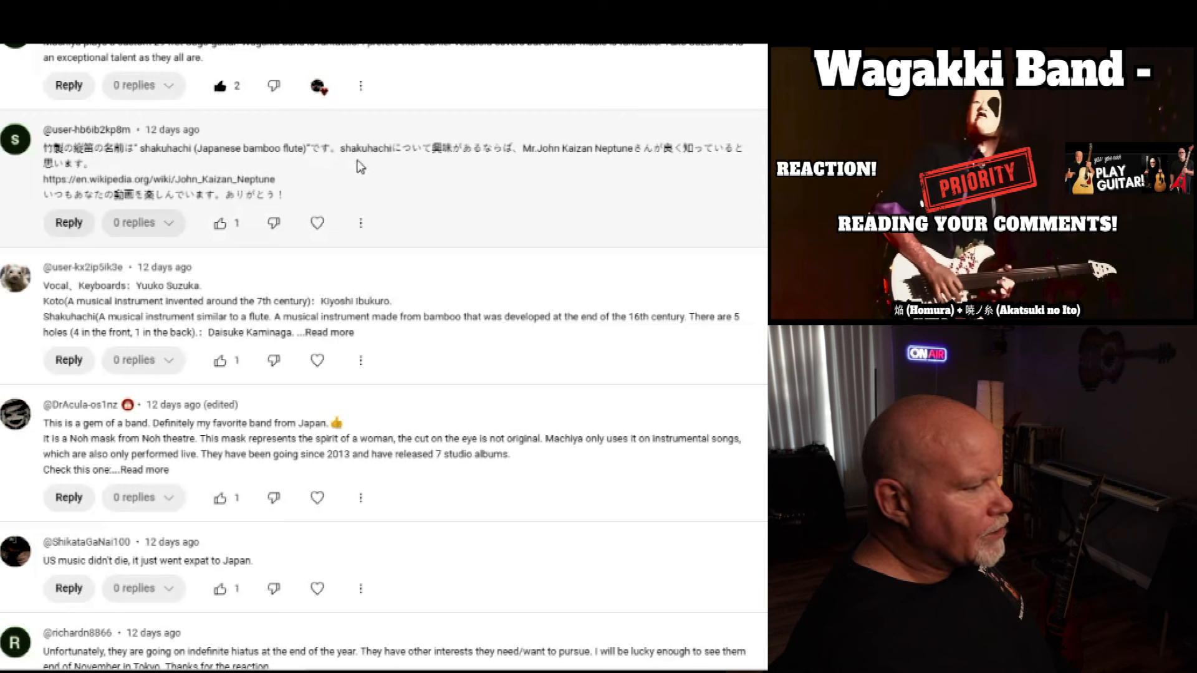
mouse_move(396, 176)
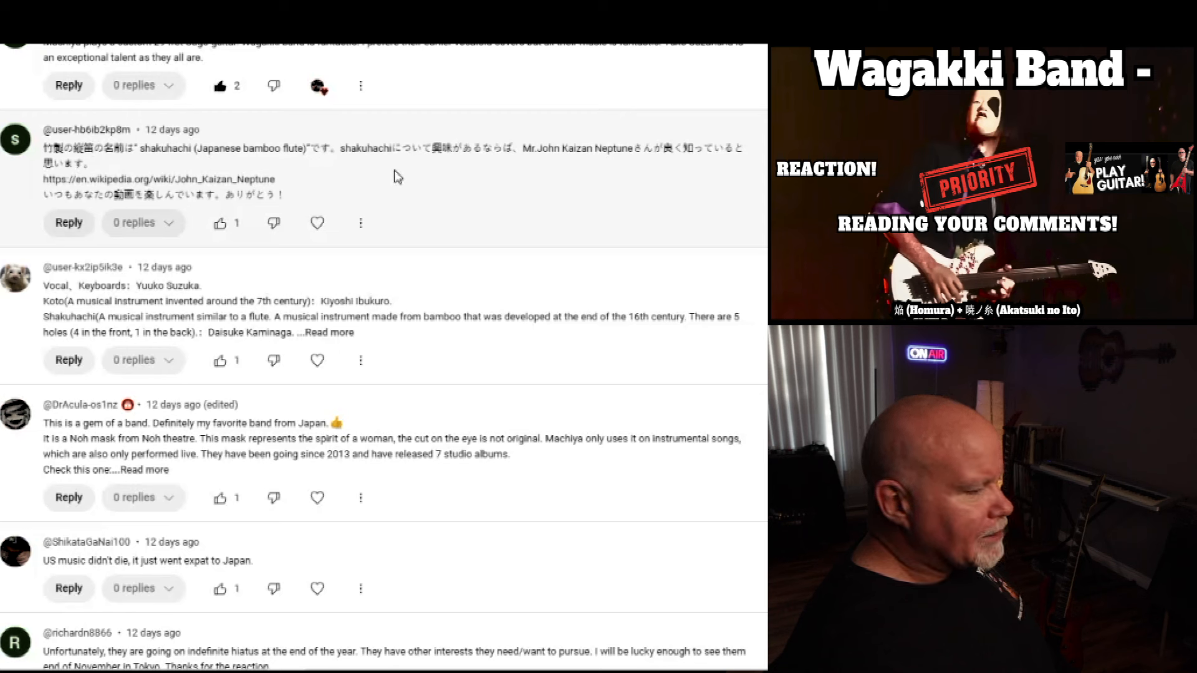
left_click(218, 223)
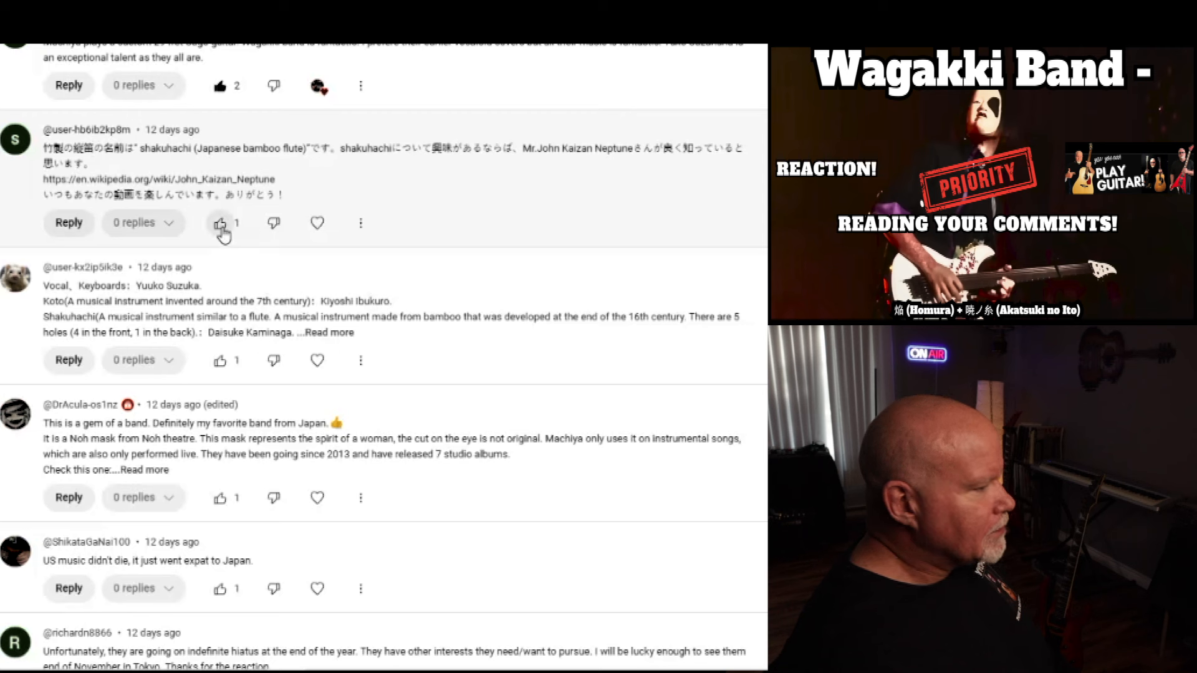
left_click(220, 224)
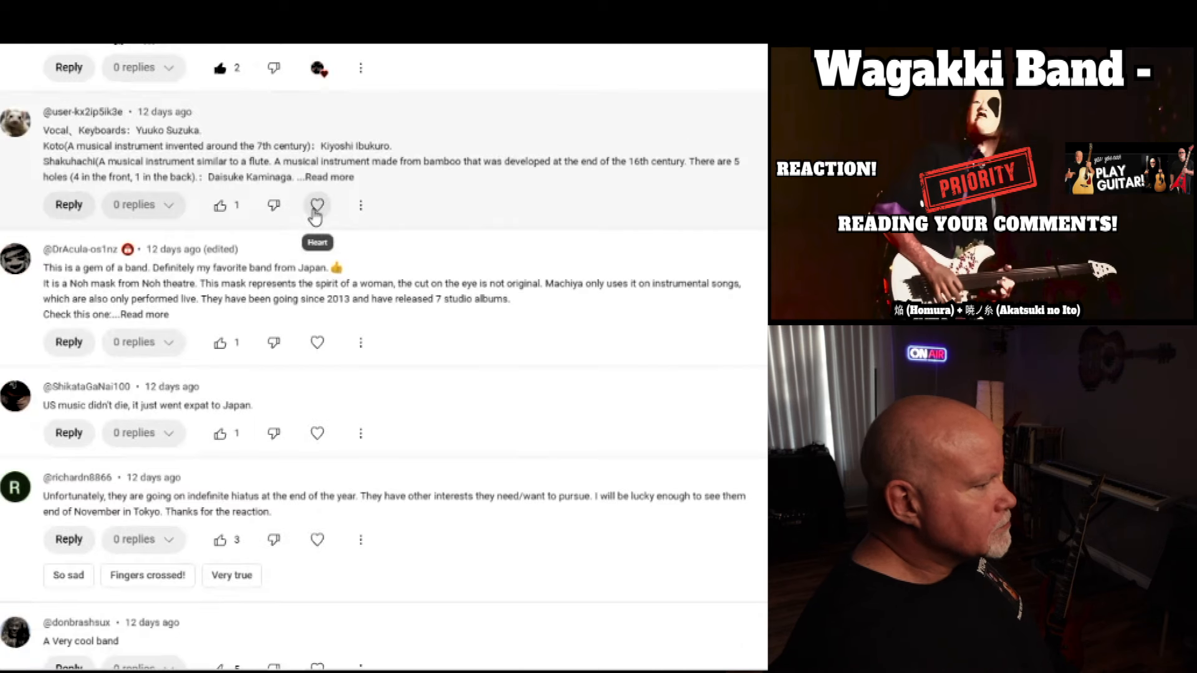
left_click(336, 176)
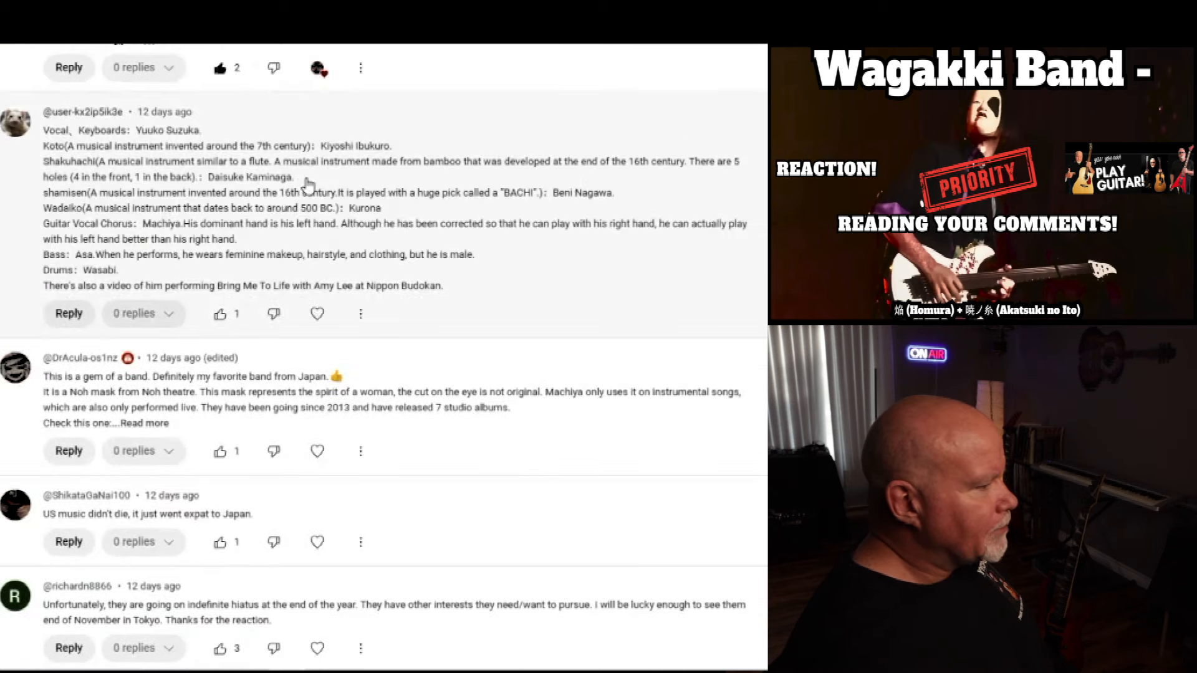
mouse_move(261, 219)
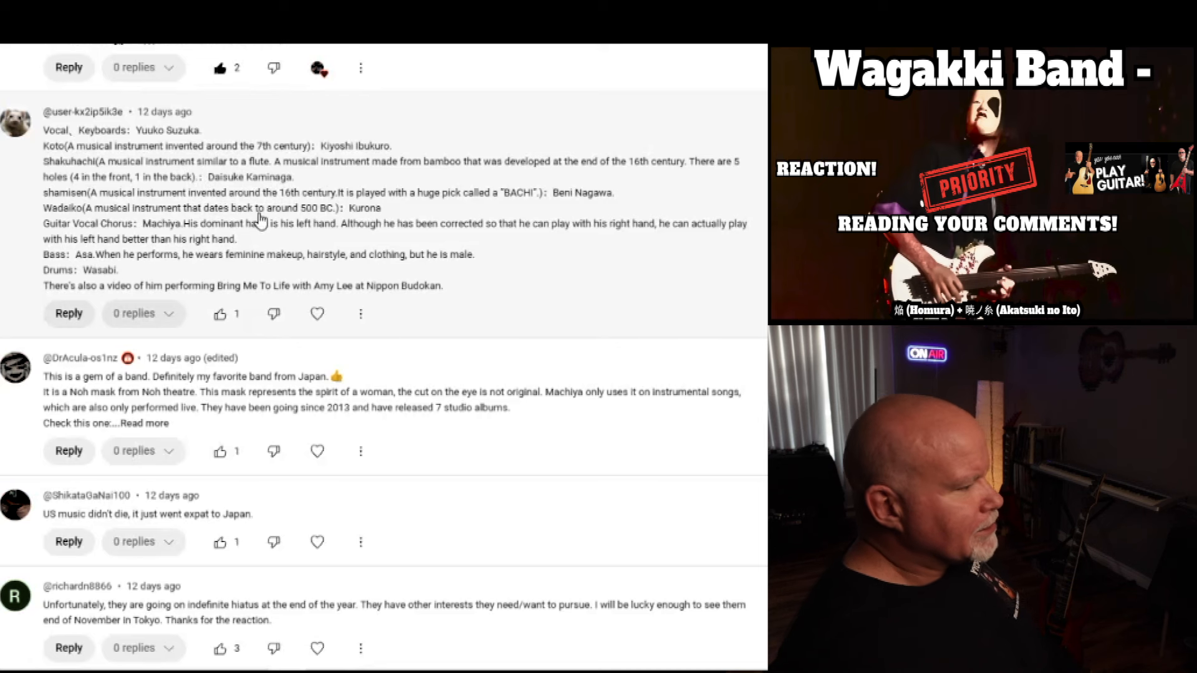
mouse_move(397, 485)
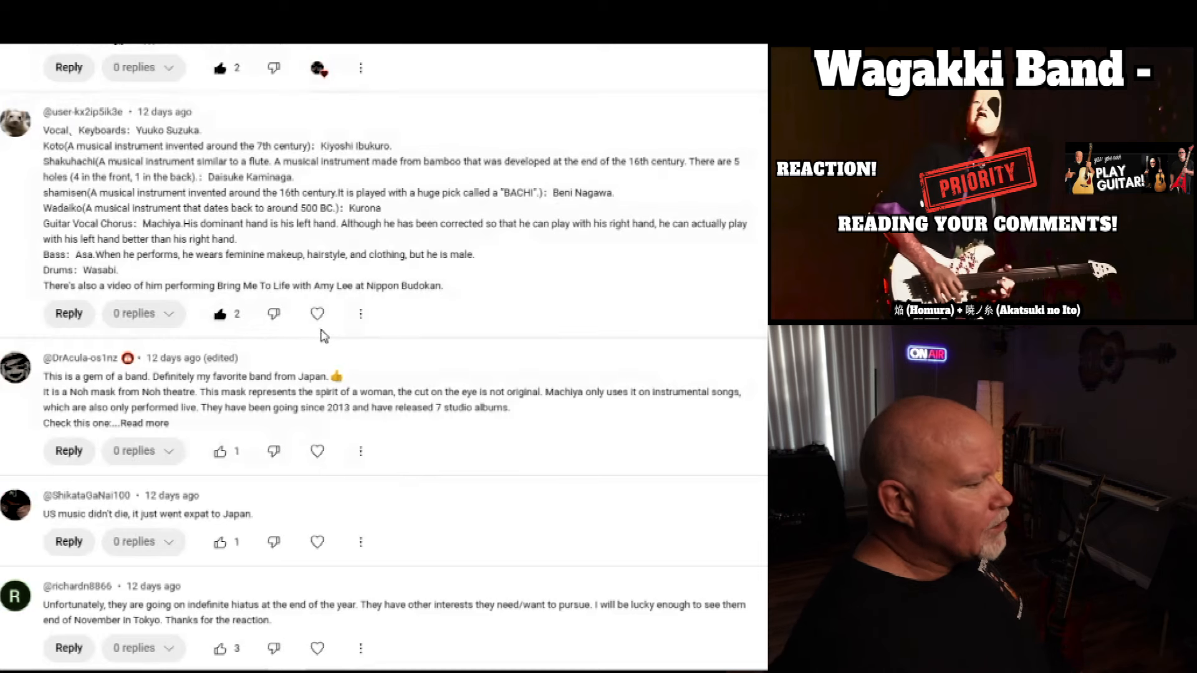
Expand and like the Noh mask comment, then like the 'US music didn't die' comment
scroll("down", 3)
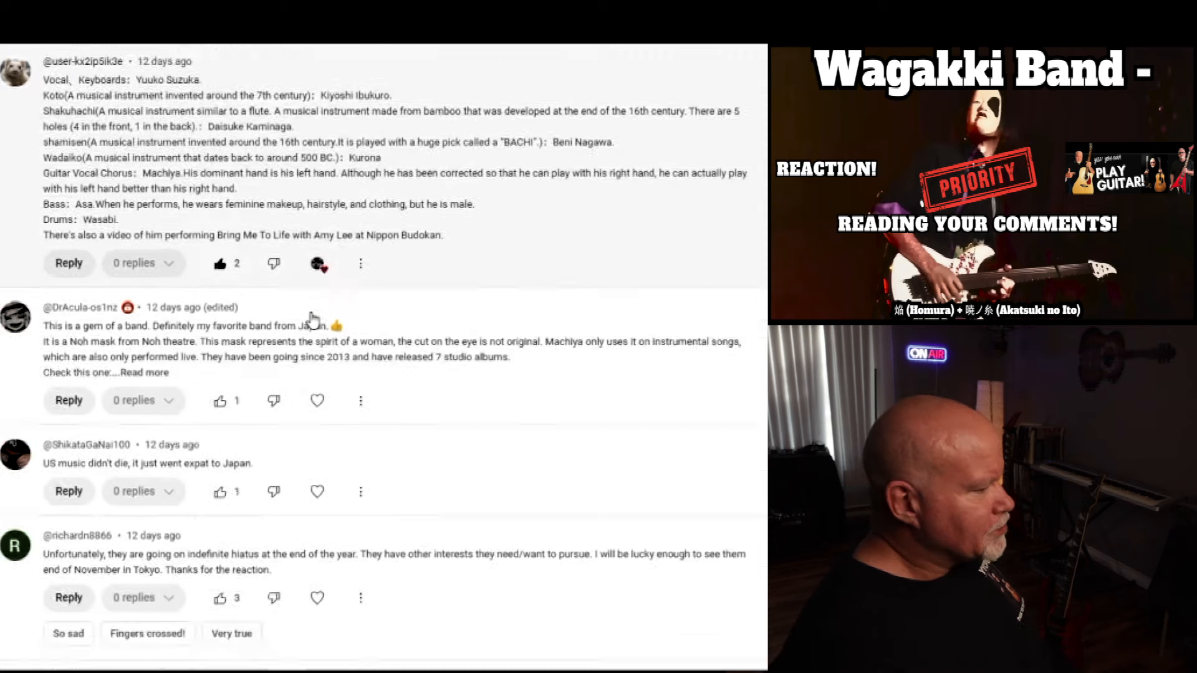
scroll("down", 3)
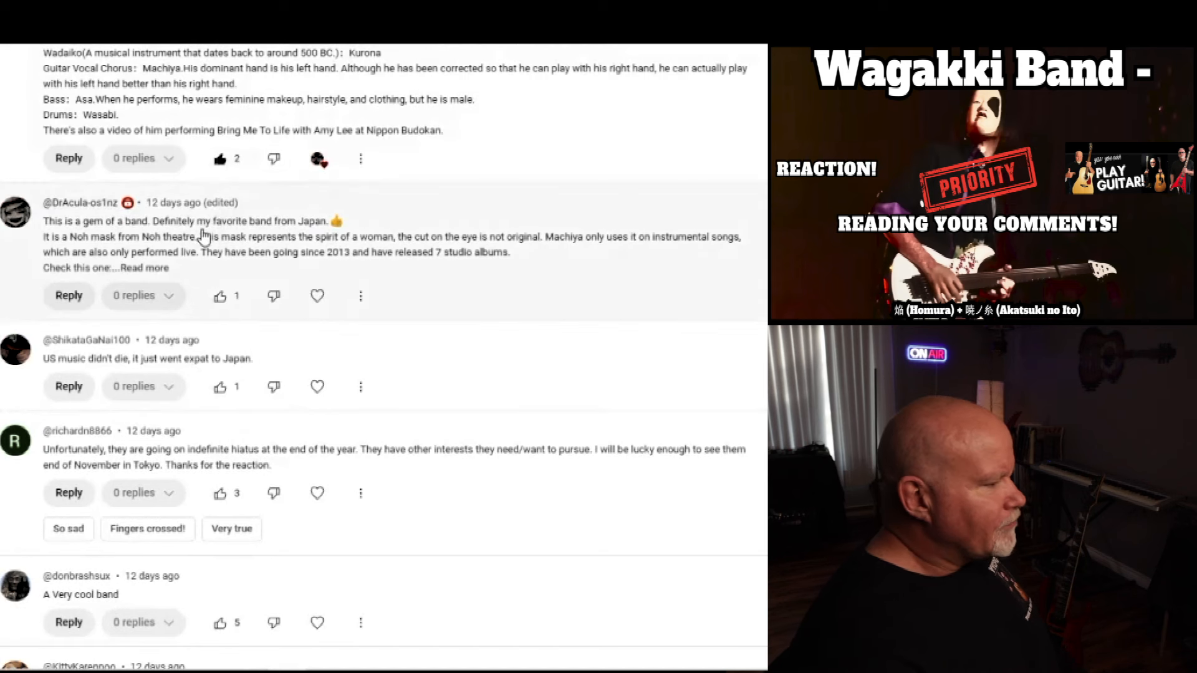
mouse_move(179, 256)
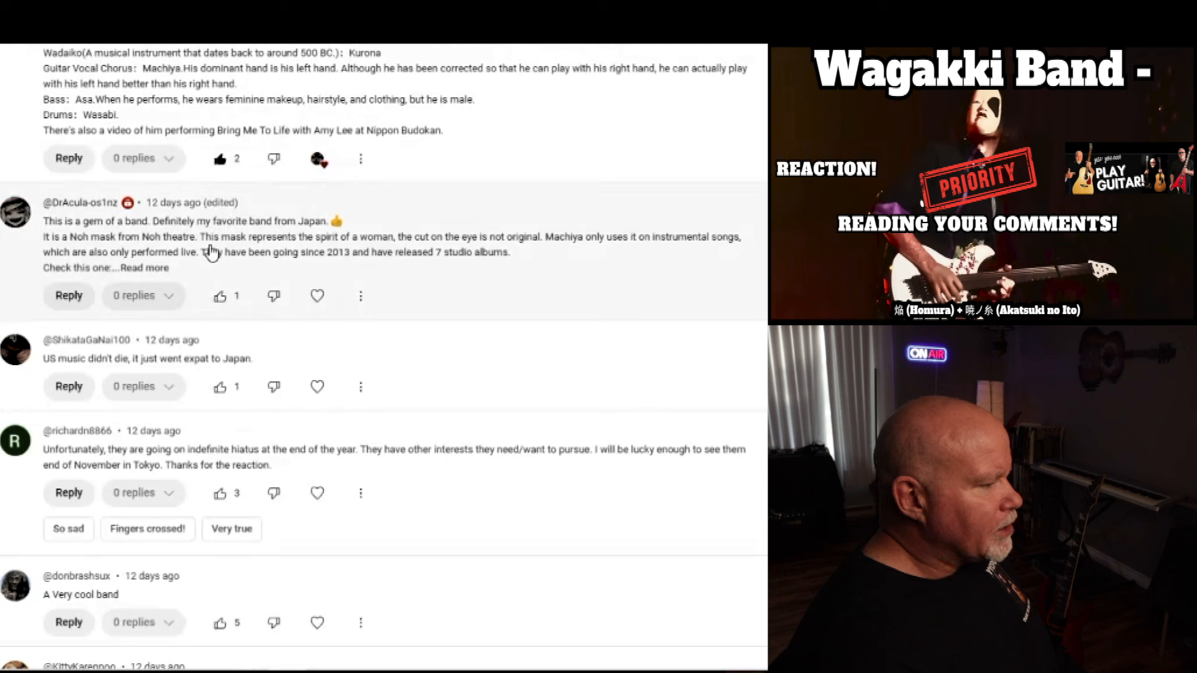
mouse_move(369, 248)
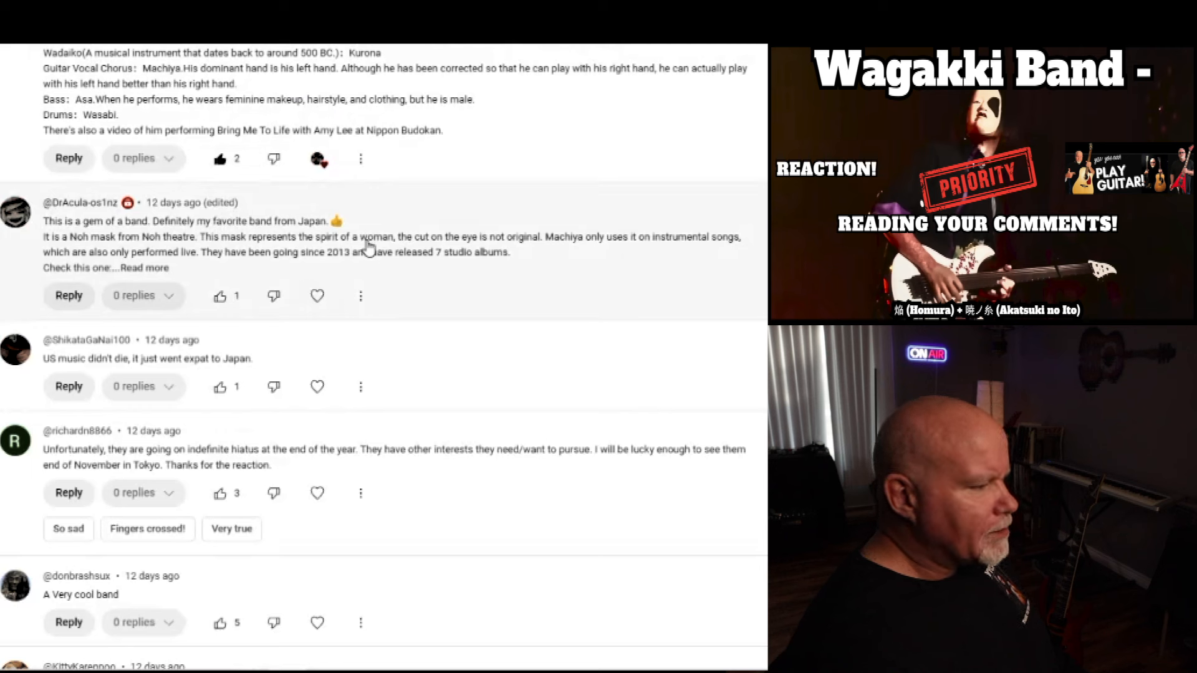
mouse_move(558, 251)
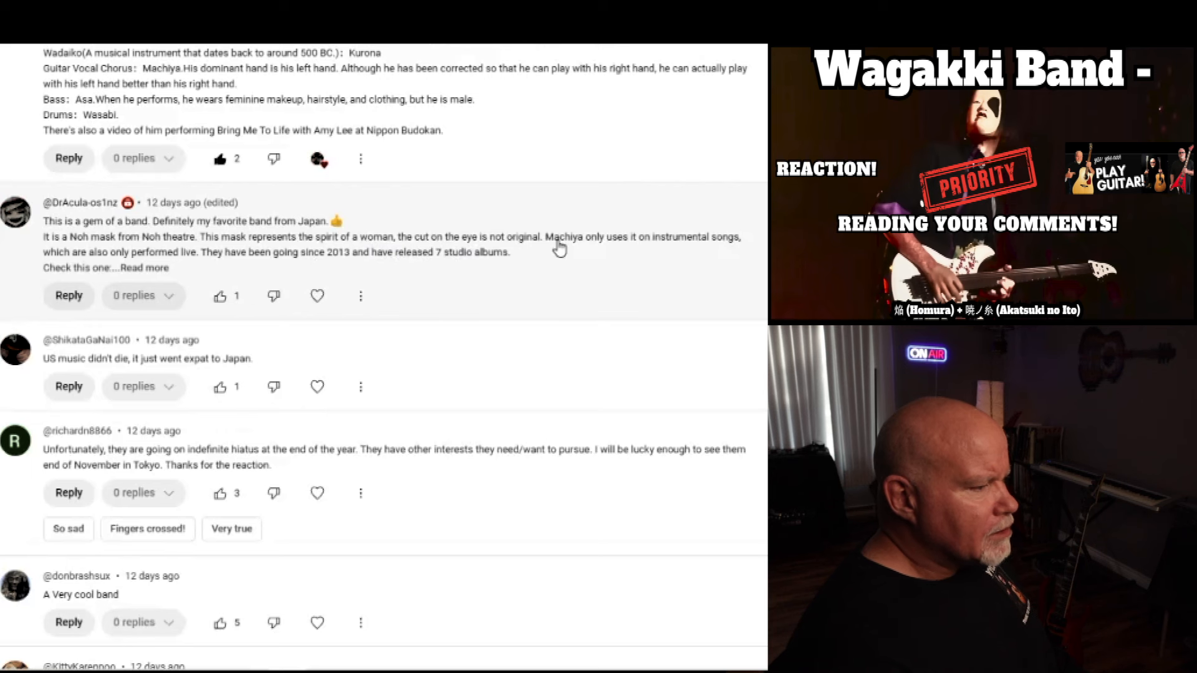
mouse_move(197, 261)
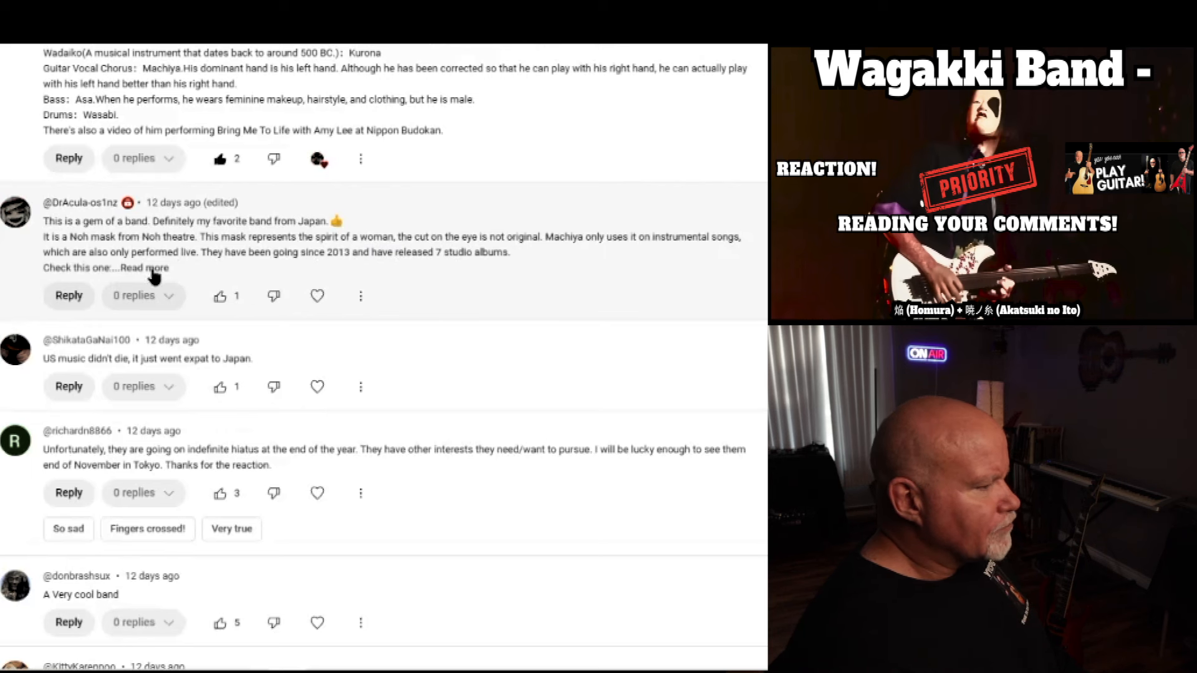
left_click(143, 268)
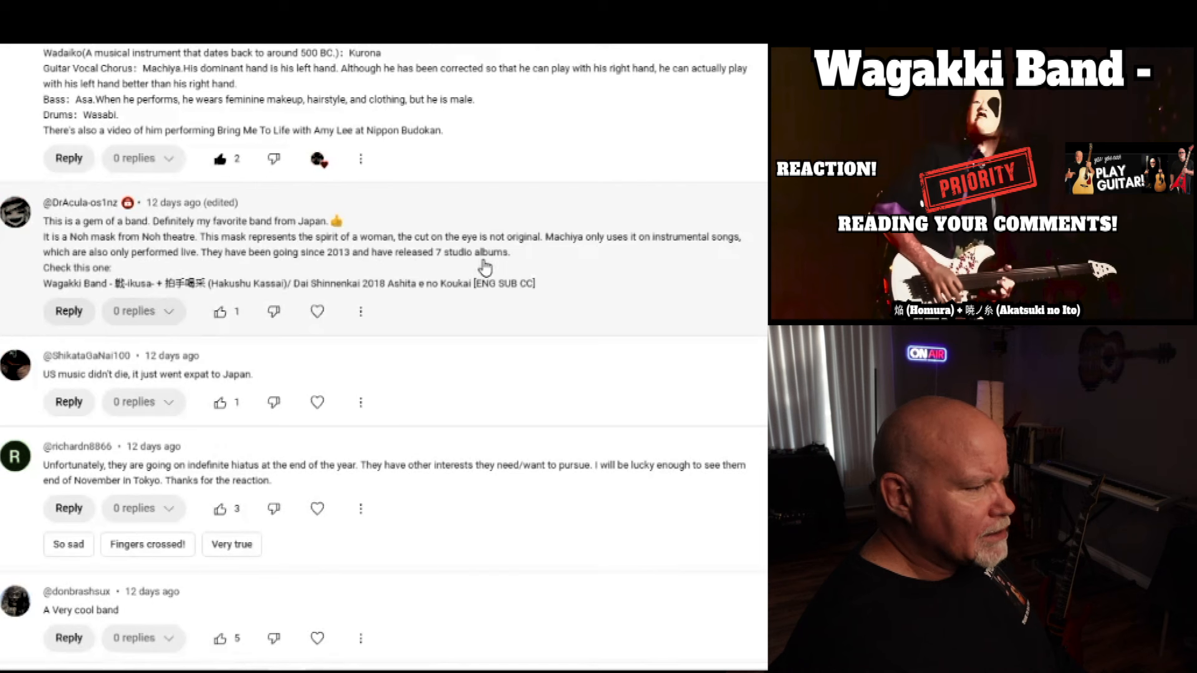
mouse_move(138, 298)
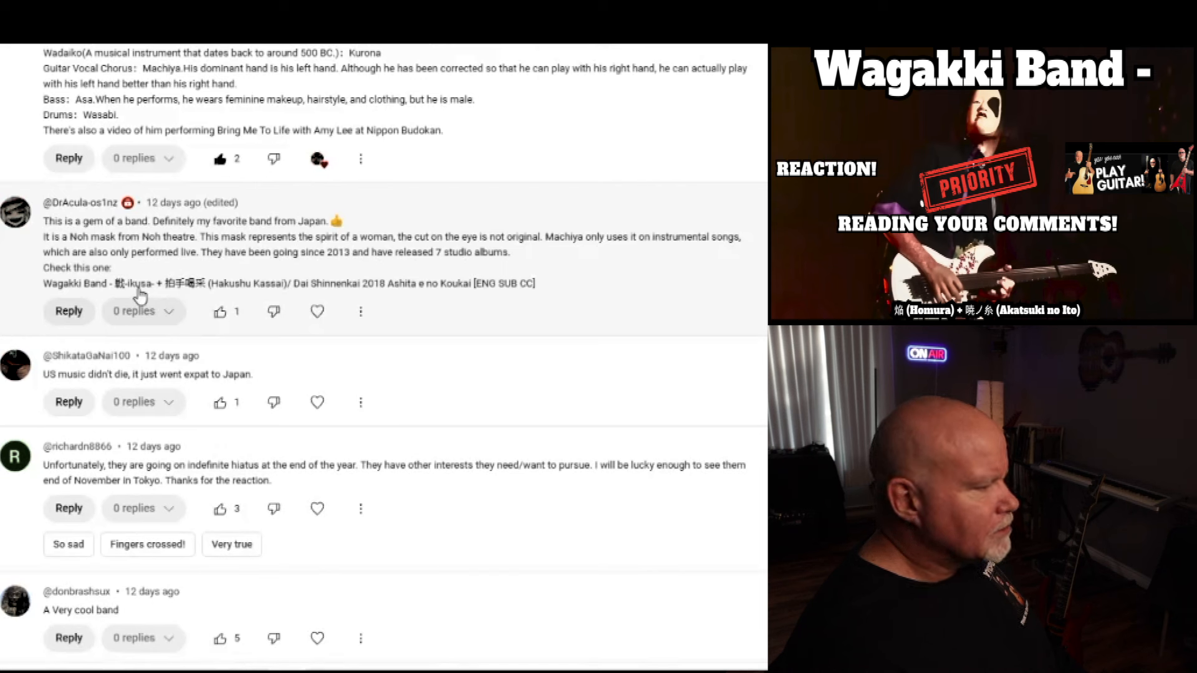
left_click(220, 312)
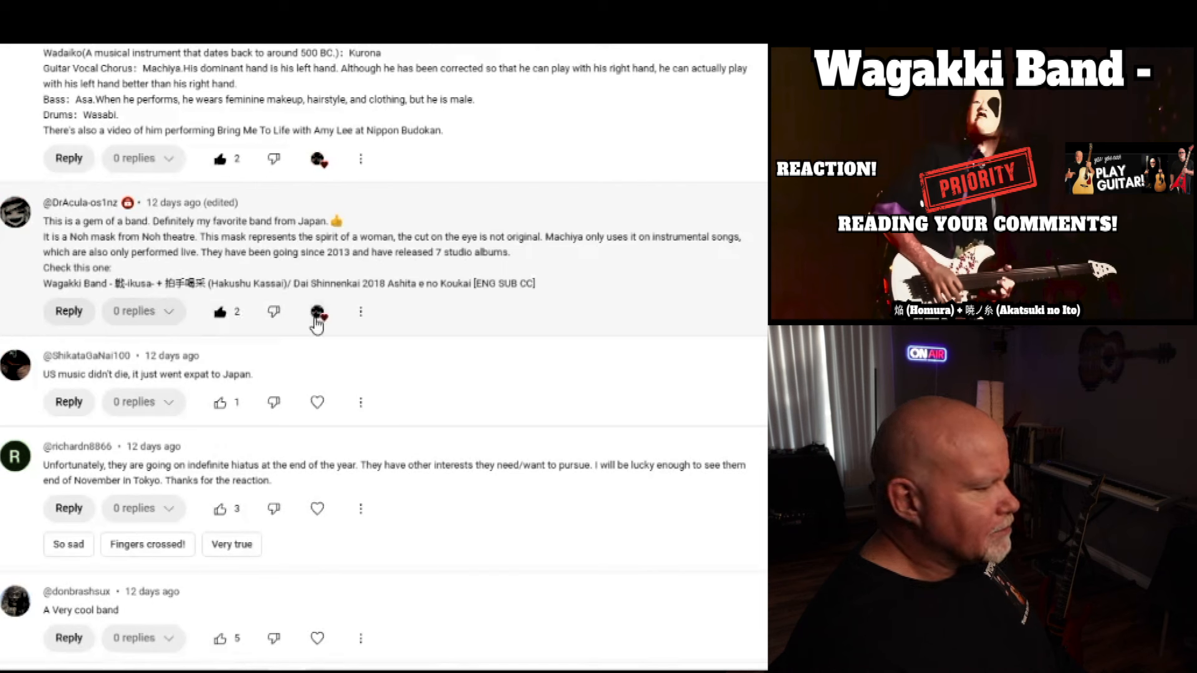
scroll("down", 3)
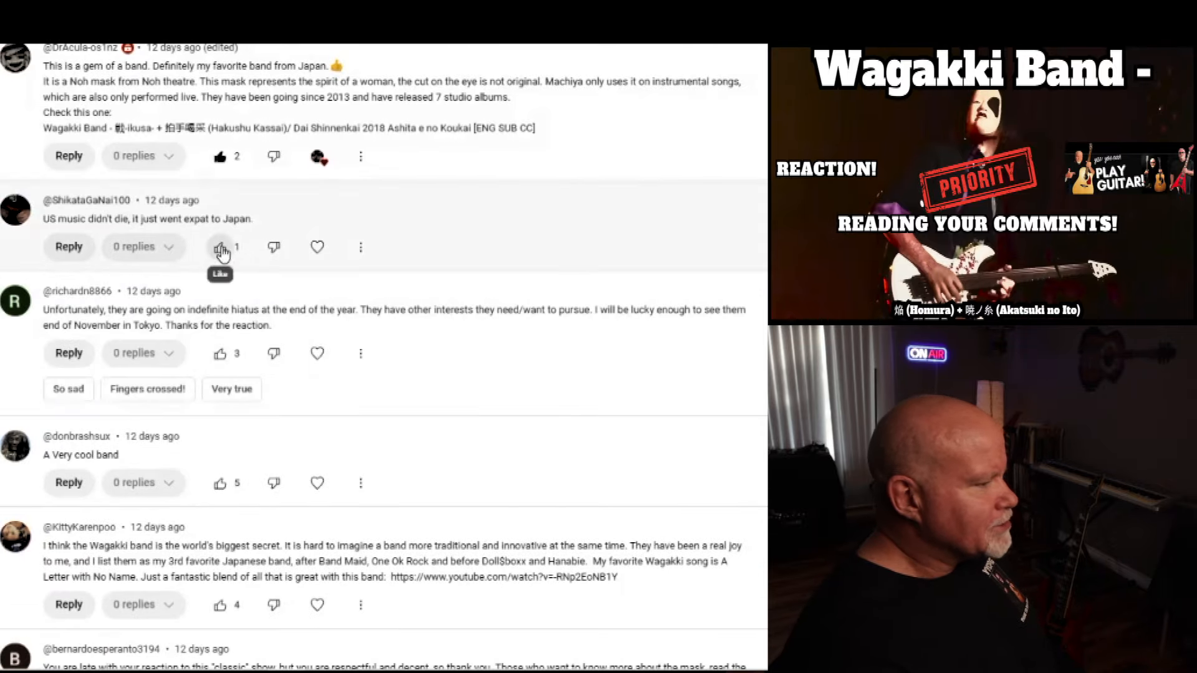
left_click(220, 247)
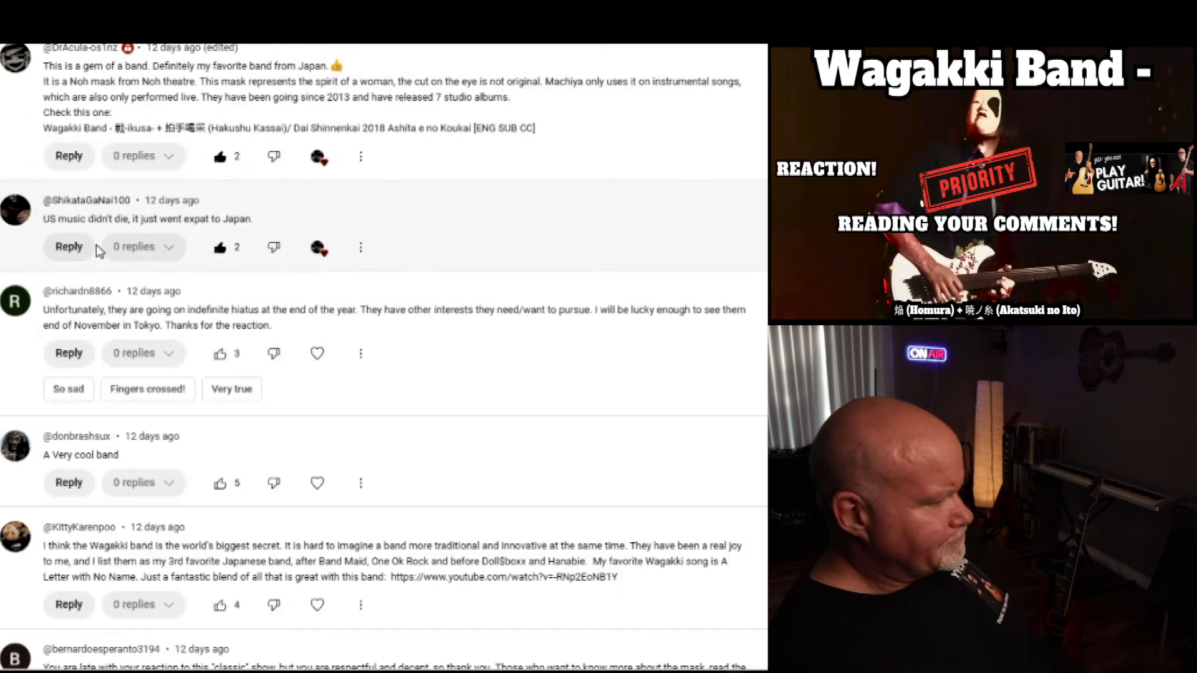
scroll("down", 3)
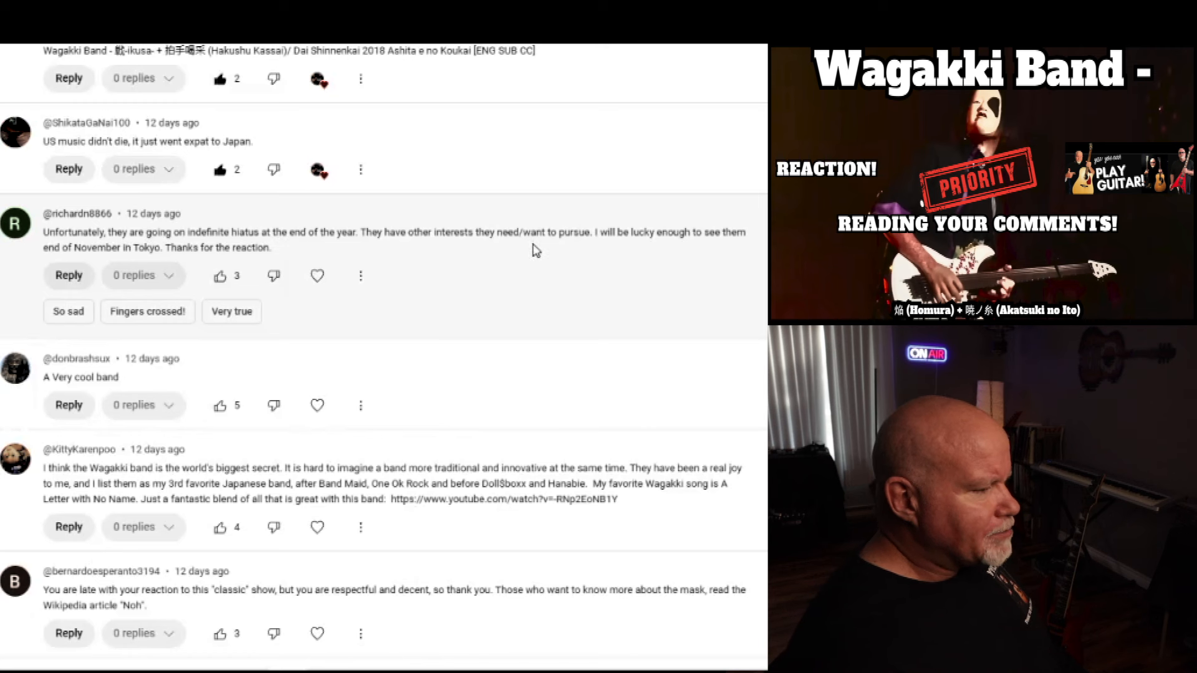
mouse_move(303, 258)
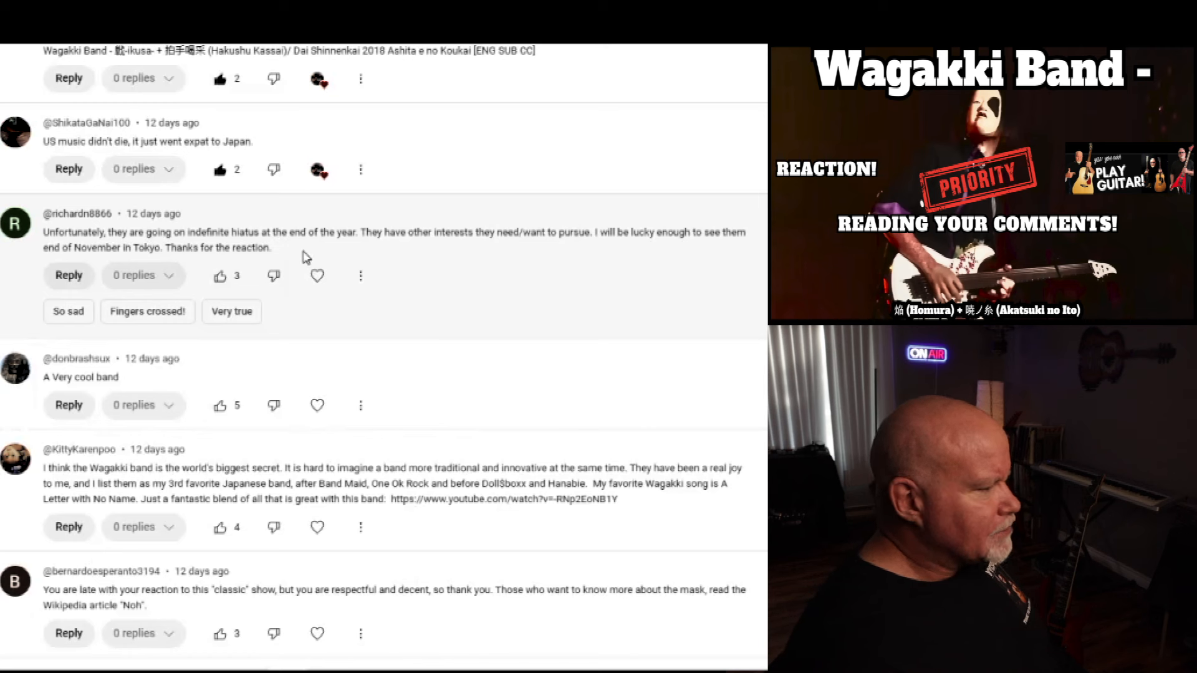
Like the band hiatus comment and the 'A Very cool band' comment
left_click(220, 275)
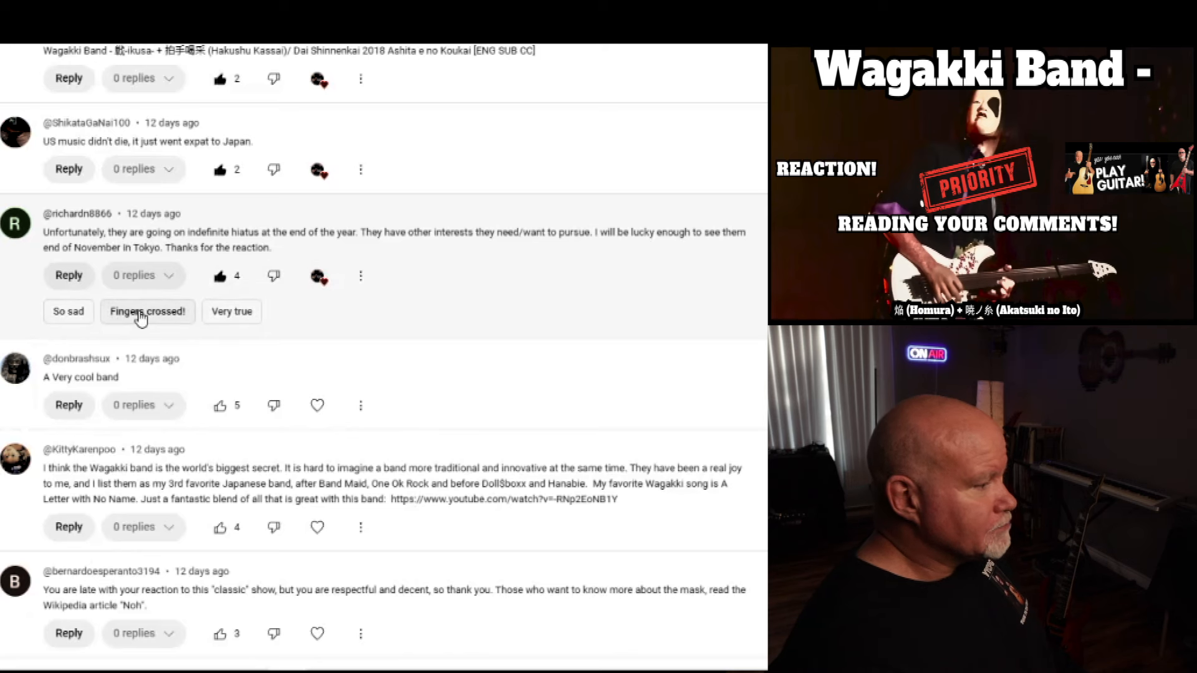
scroll("down", 3)
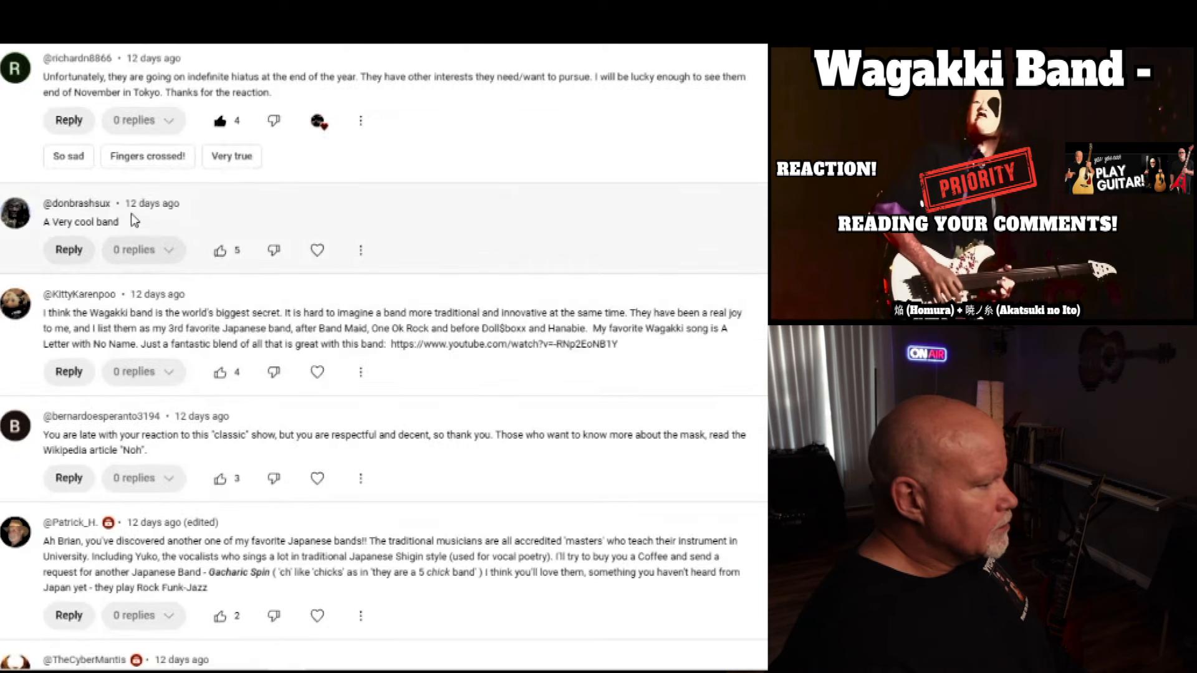
mouse_move(214, 237)
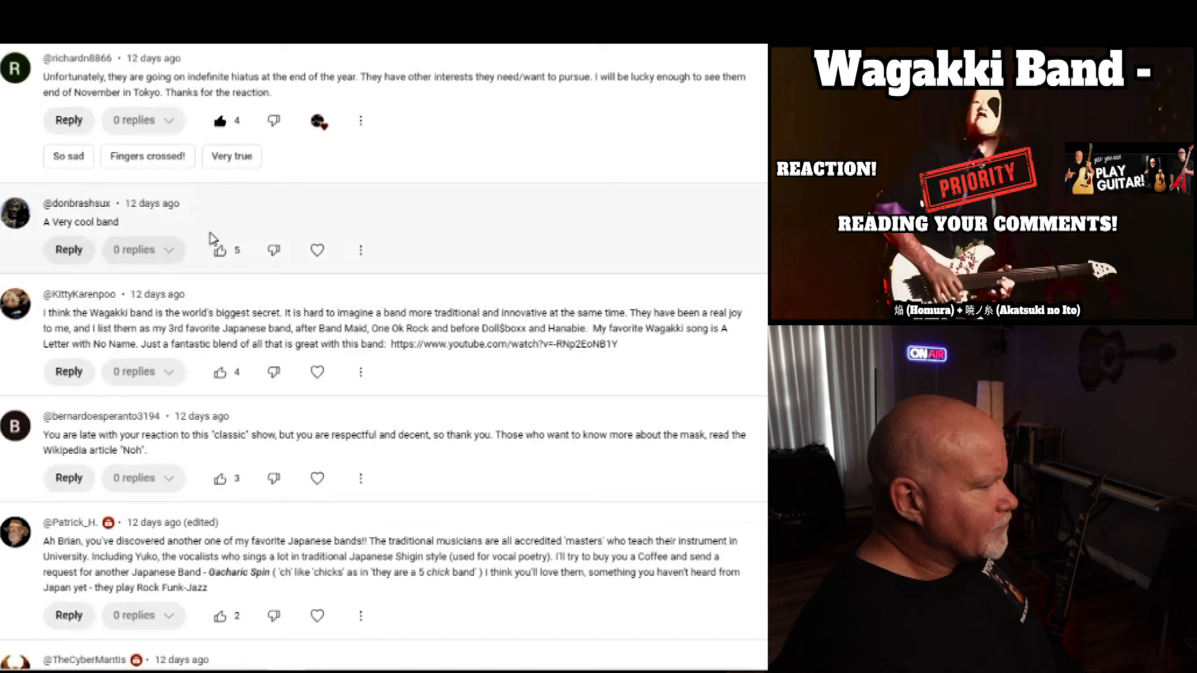
left_click(220, 249)
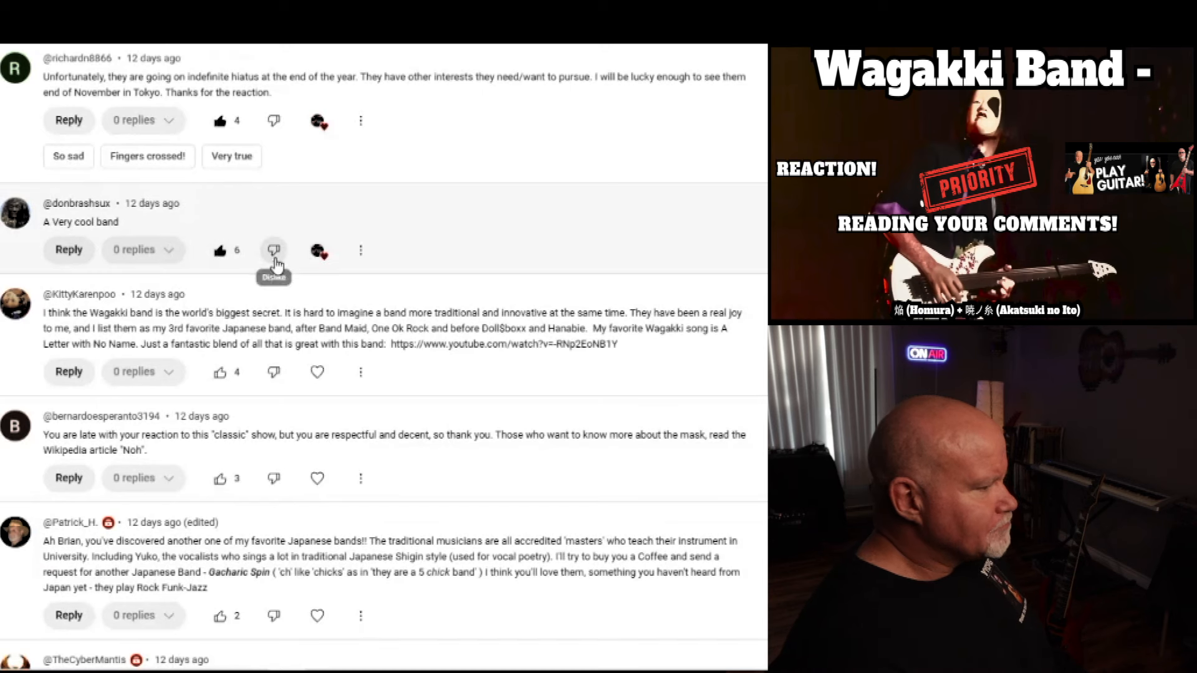
scroll("down", 3)
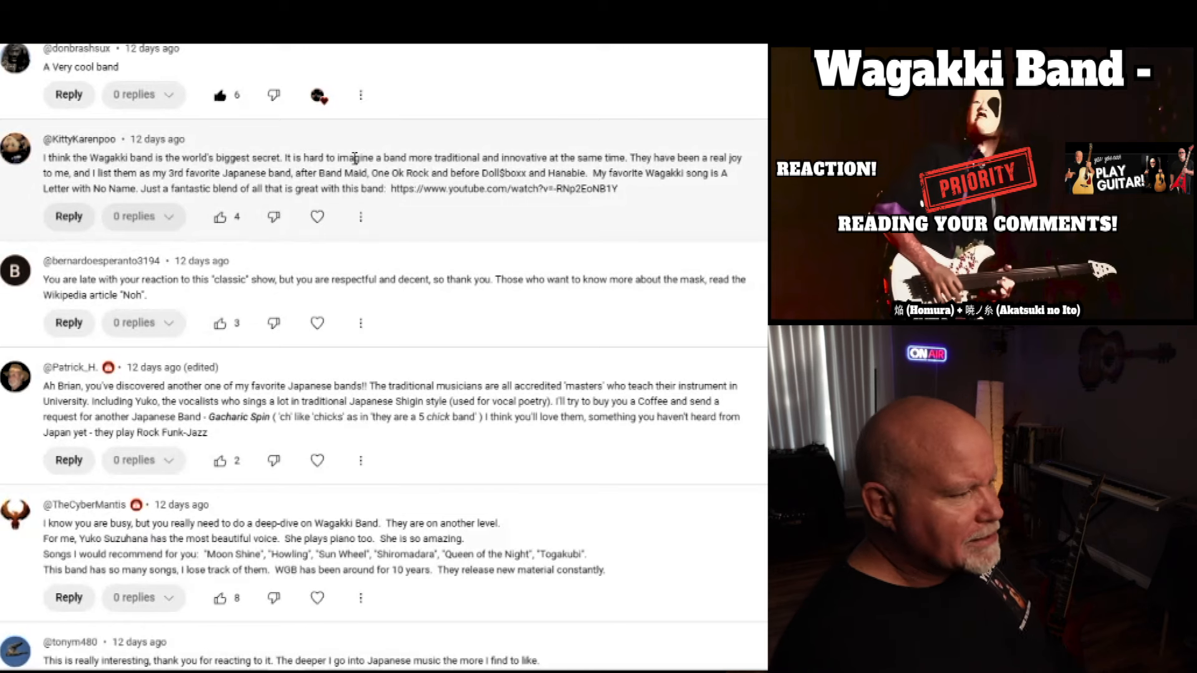
mouse_move(492, 220)
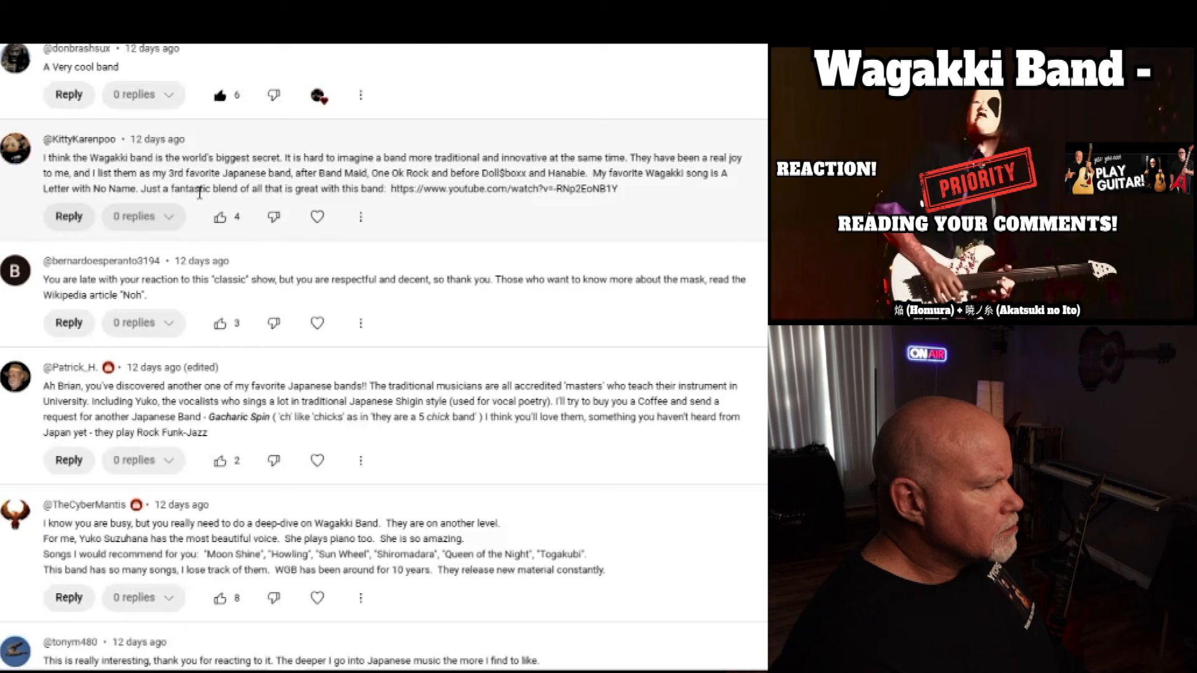
mouse_move(372, 208)
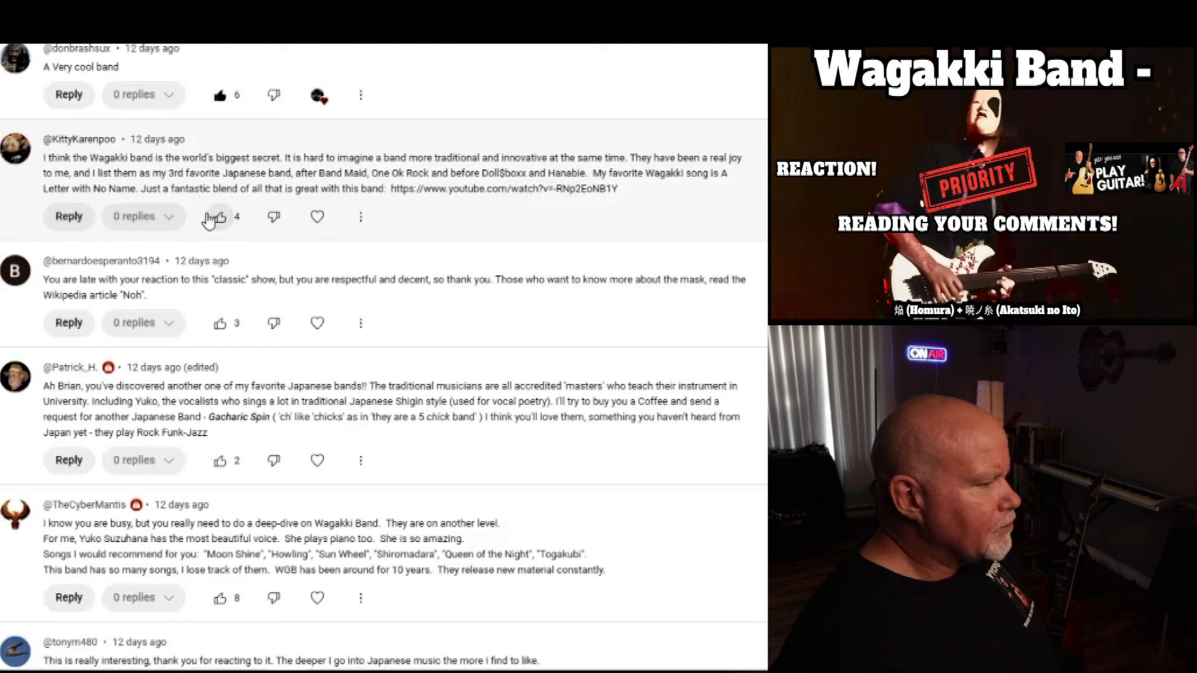
Like the 'world's biggest secret' comment and the Gacharic Spin recommendation
left_click(219, 216)
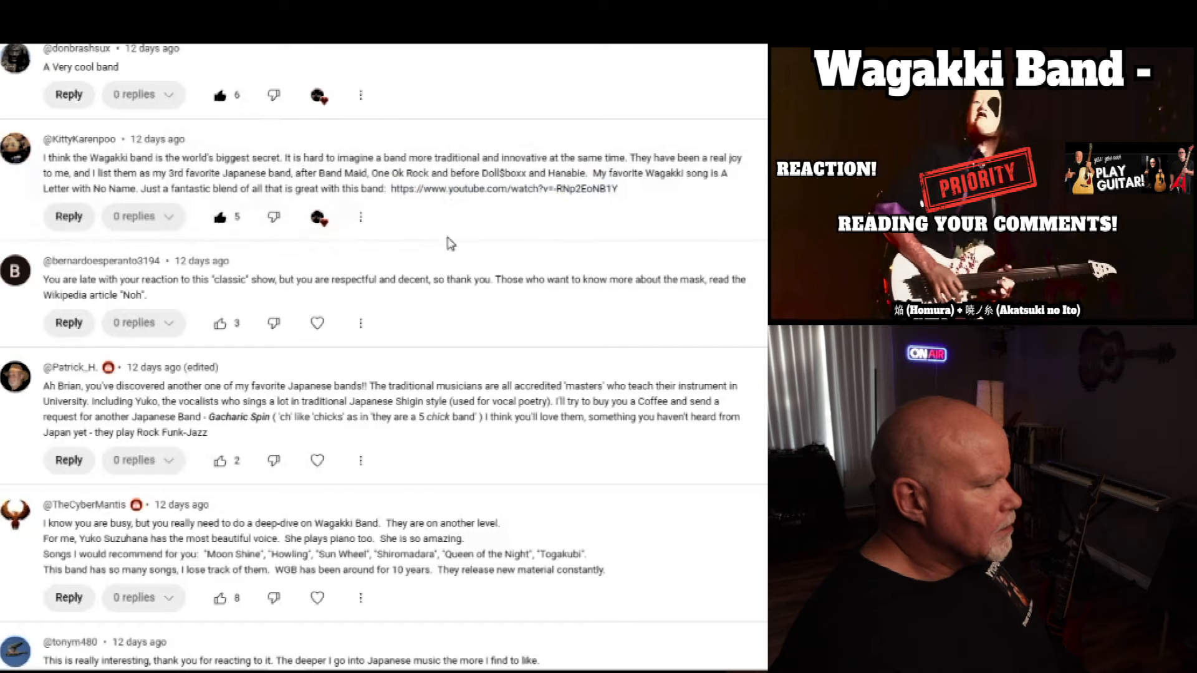
scroll("down", 3)
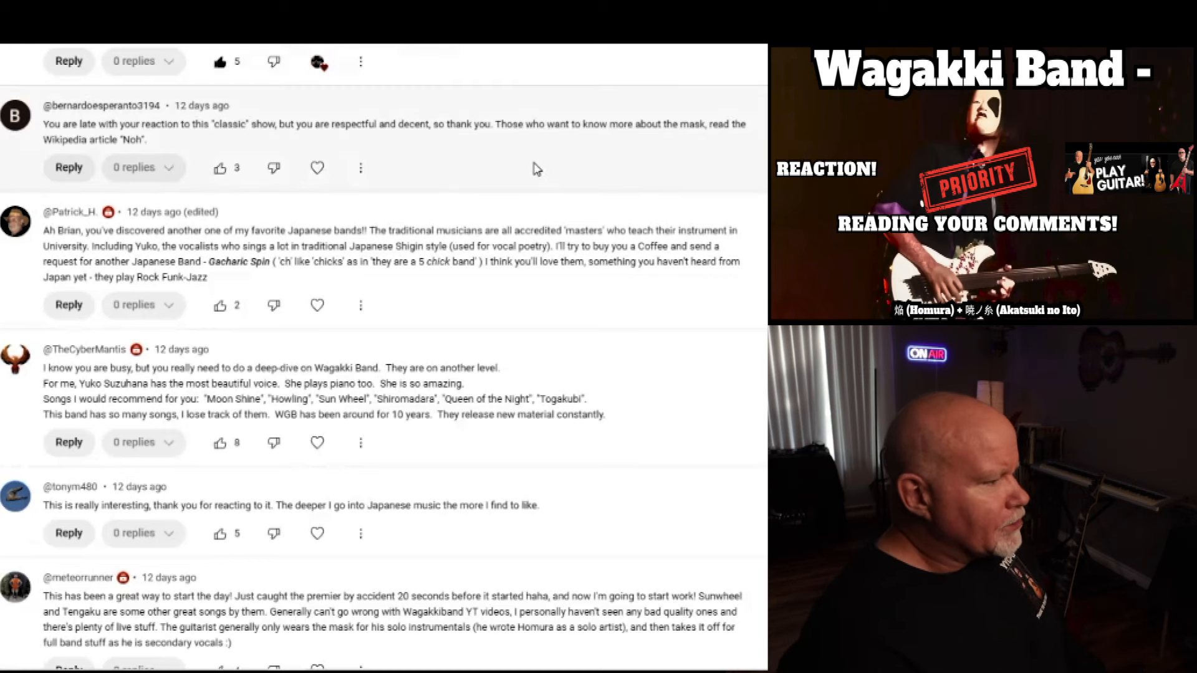
mouse_move(572, 143)
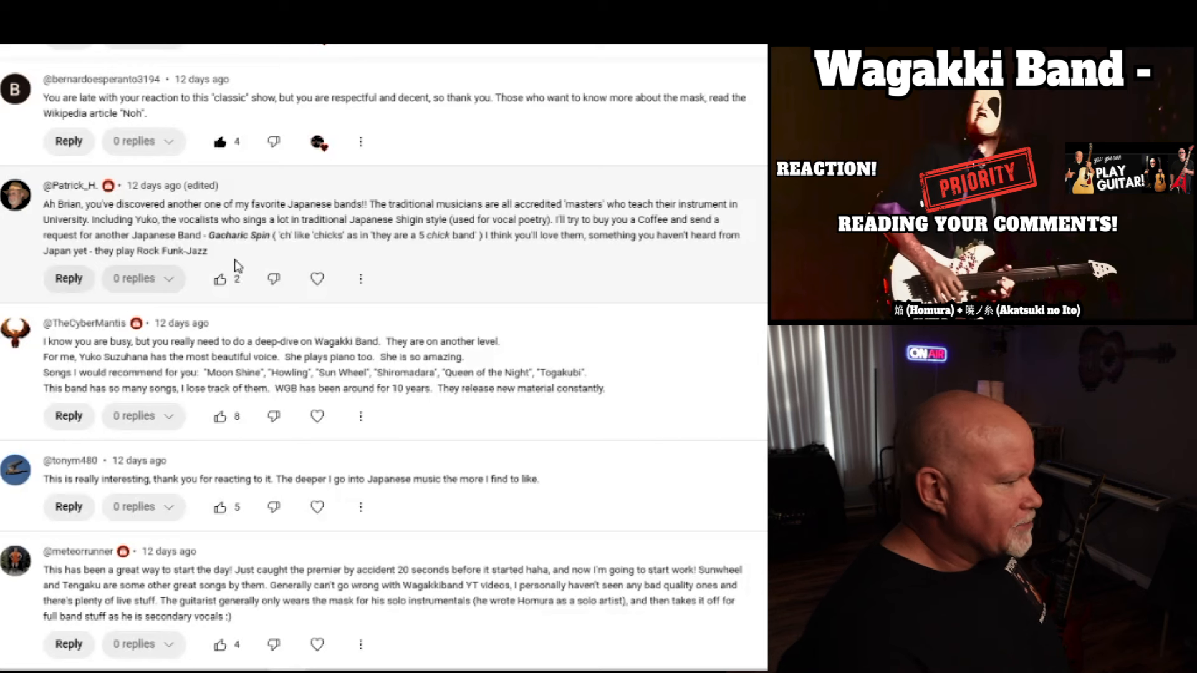
left_click(221, 278)
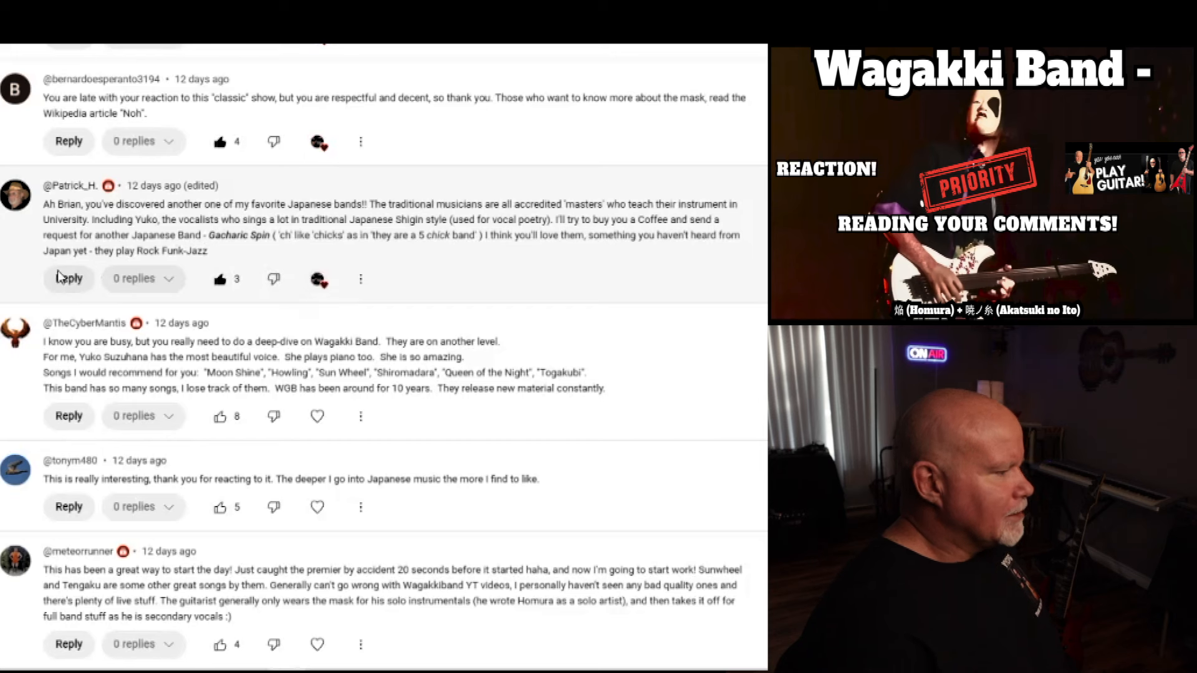
Write a reply to Pat's Gacharic Spin comment promising a post this week and thanking him
left_click(68, 279)
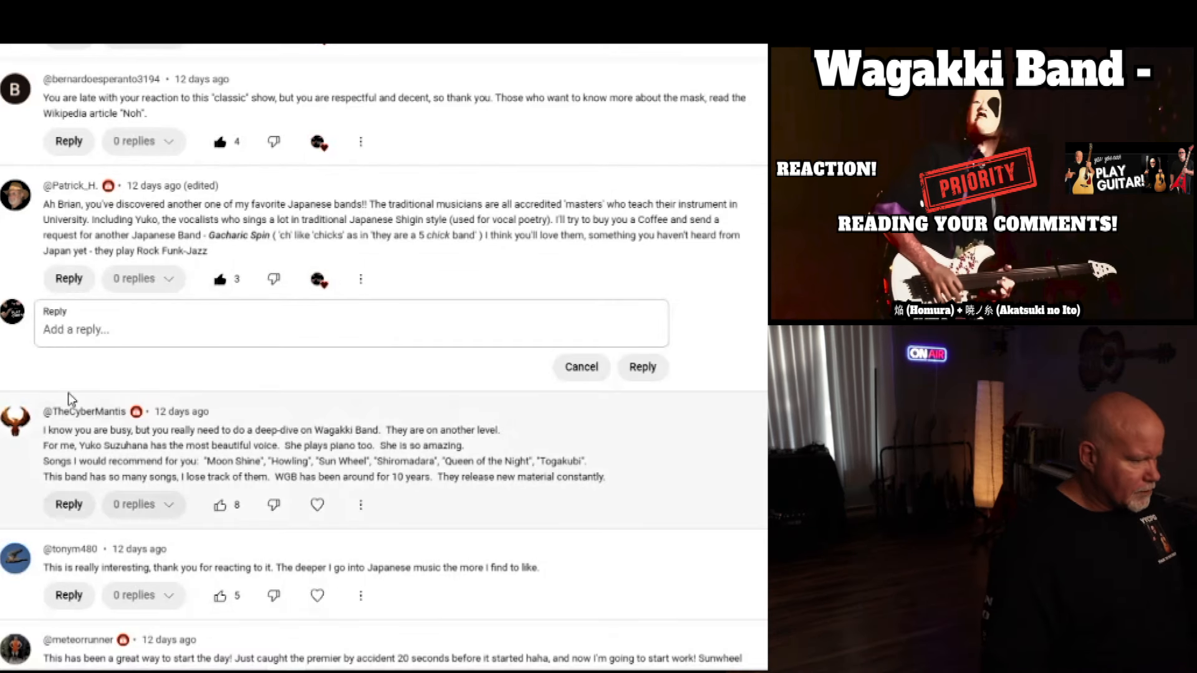
type("Hi")
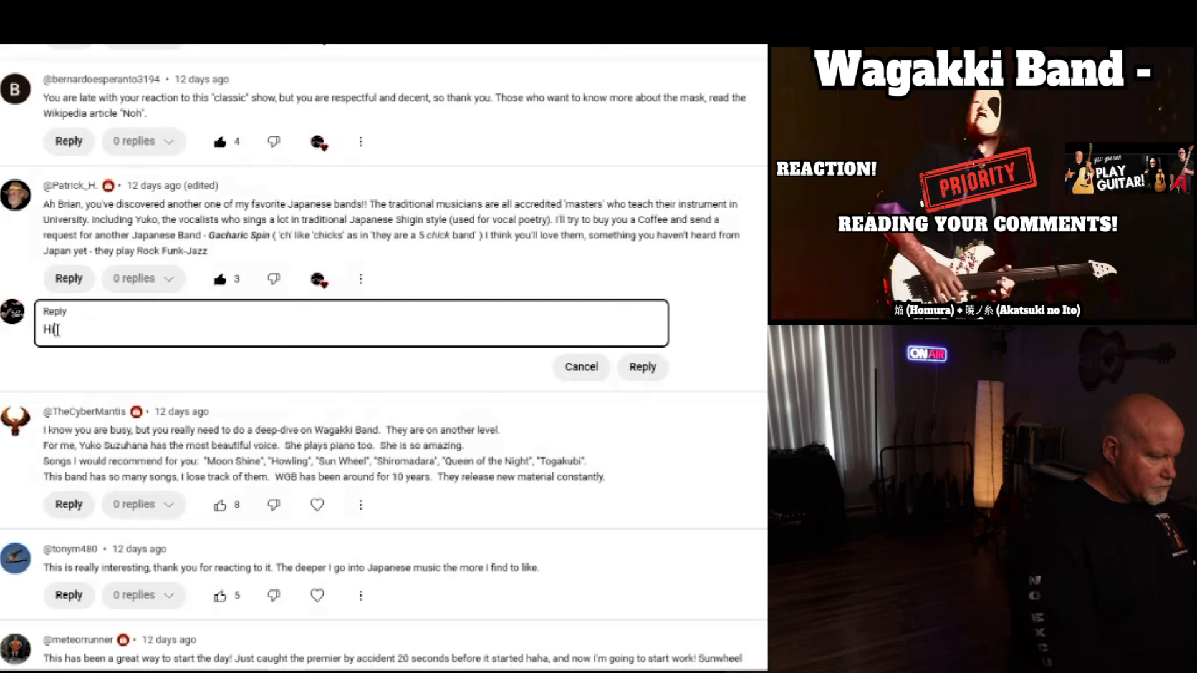
type("i Pat! Y")
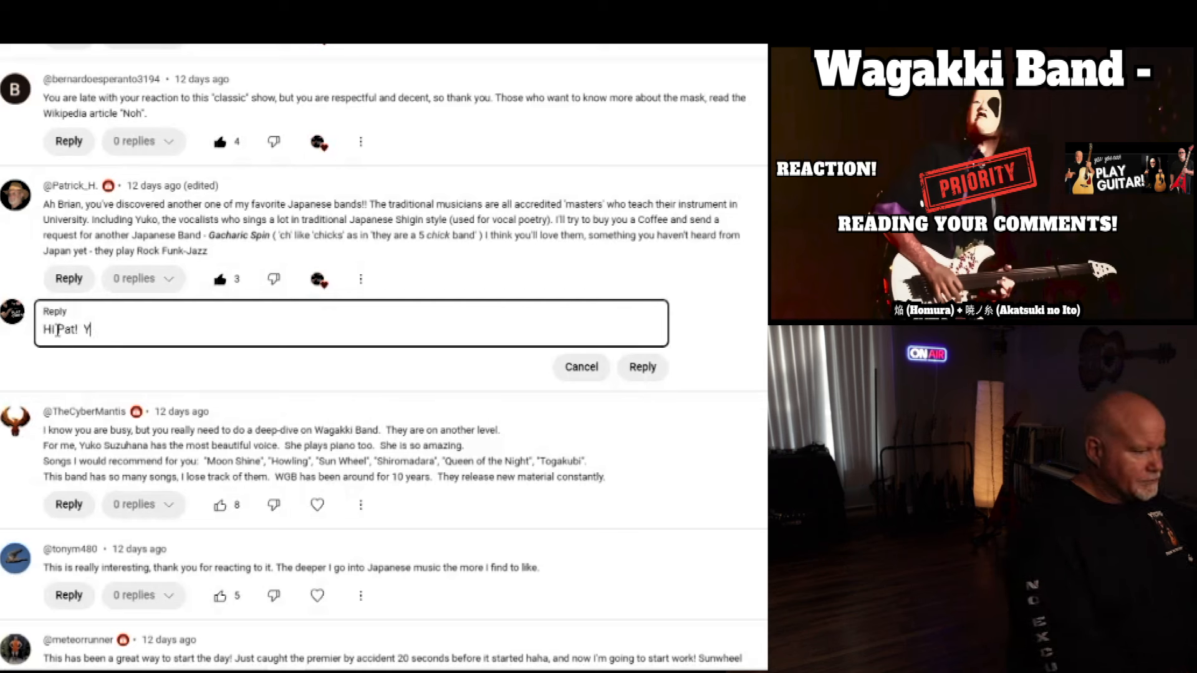
type("o")
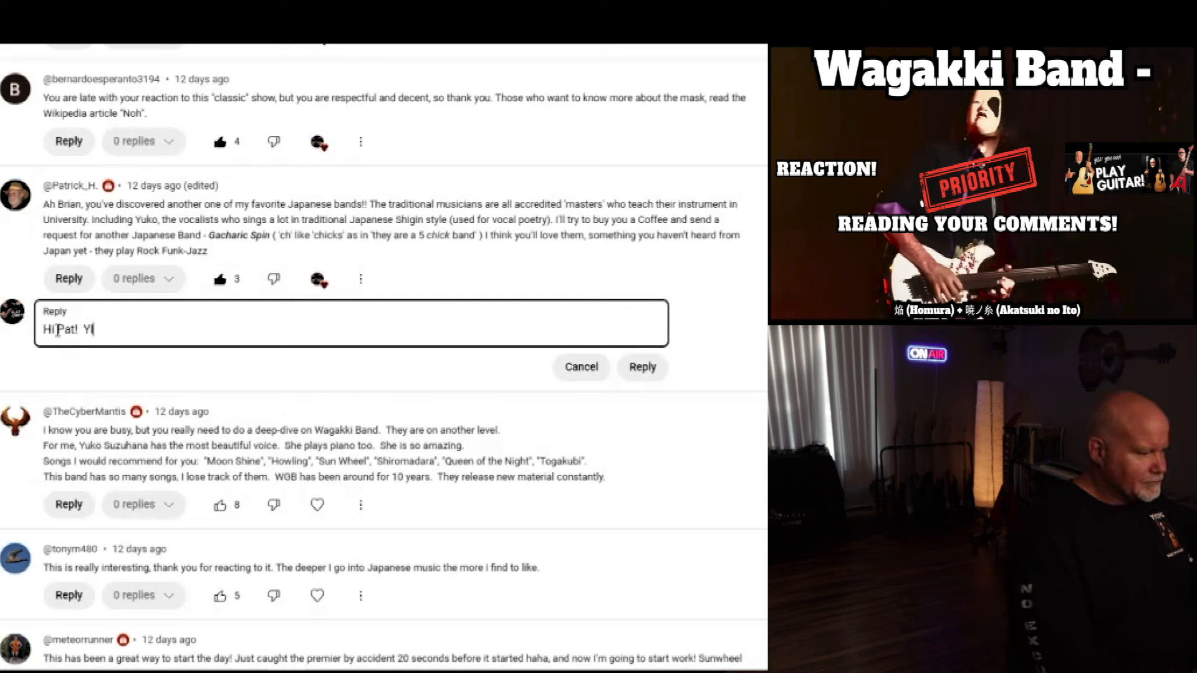
type("I'll be")
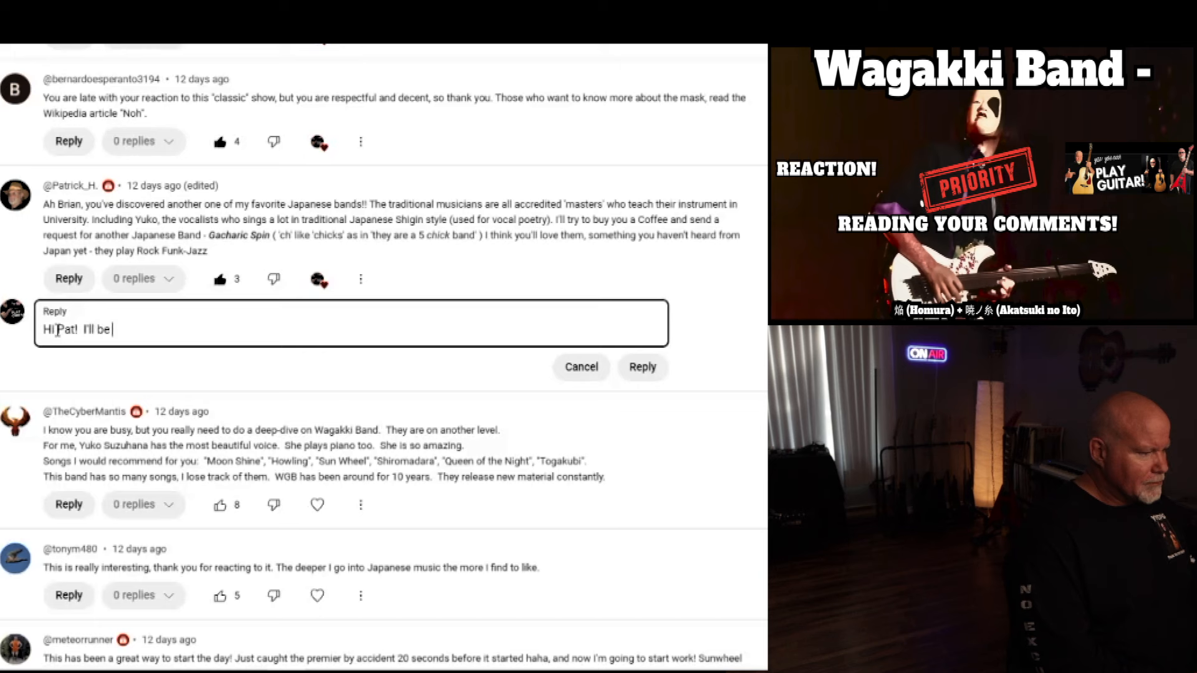
type("posting something for you this week on")
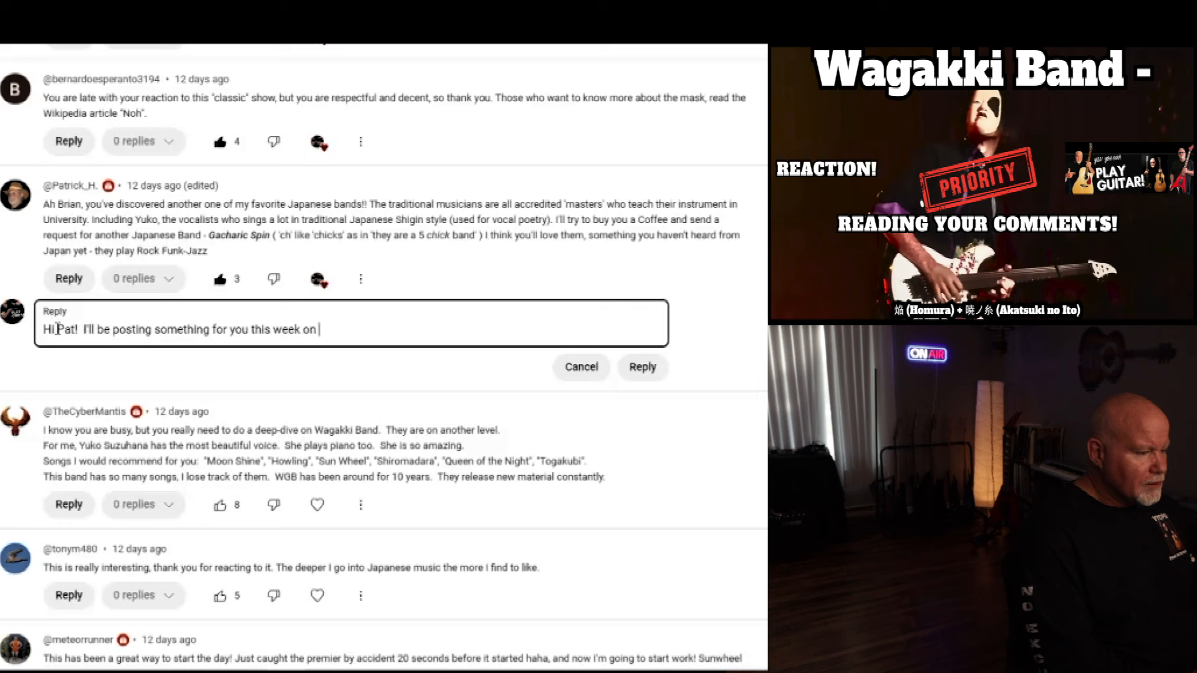
type("Youtube.")
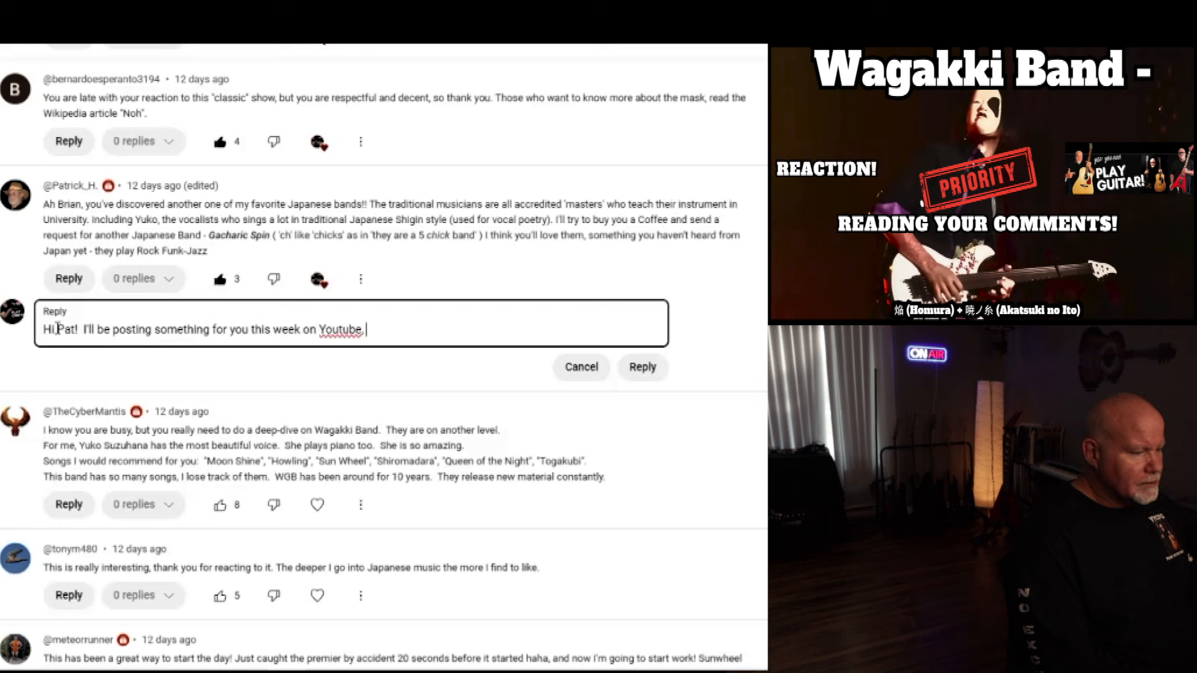
type("r43al")
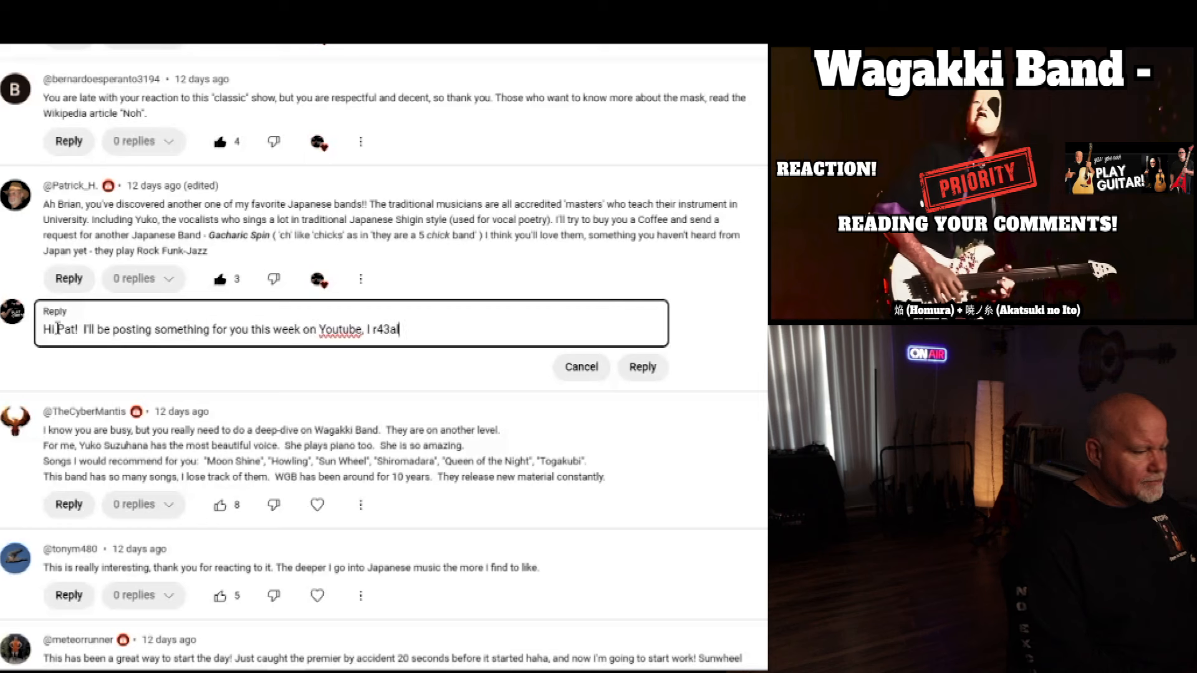
type("really apprec")
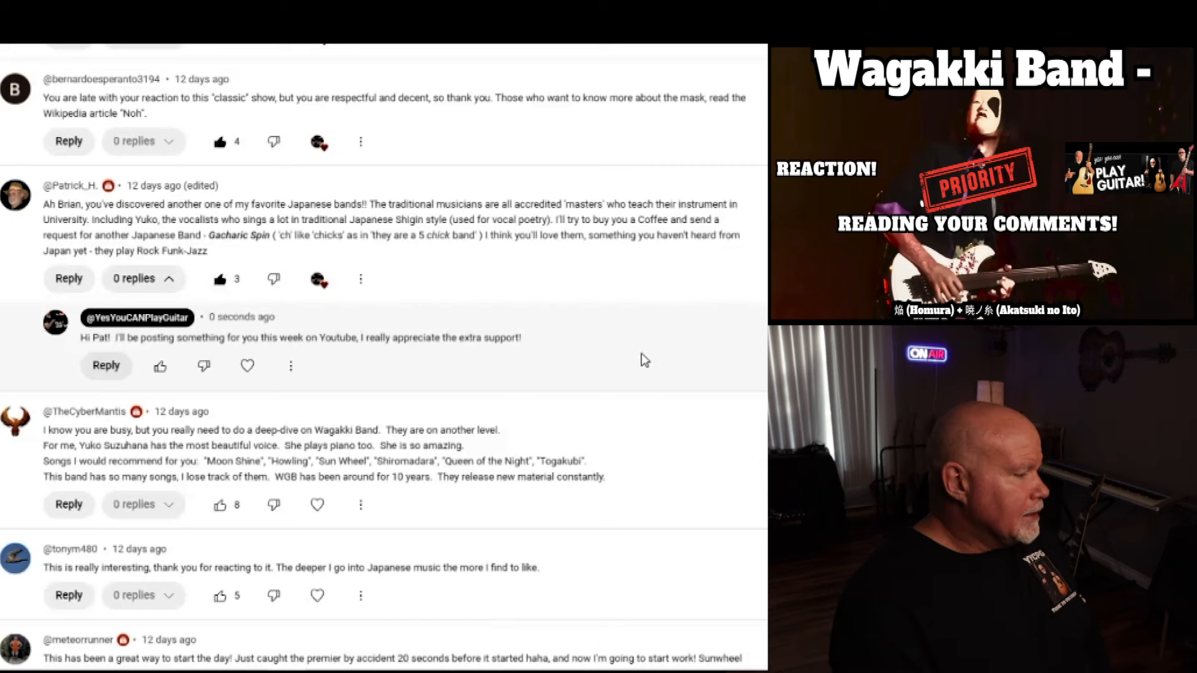
scroll("down", 3)
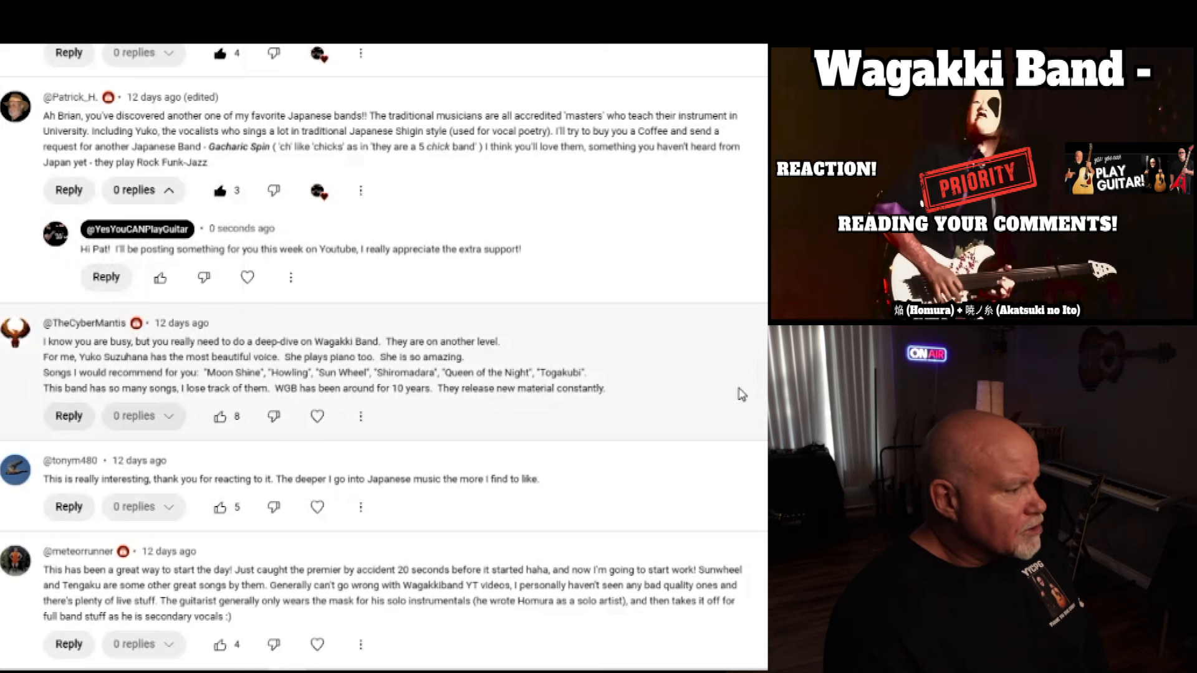
mouse_move(750, 373)
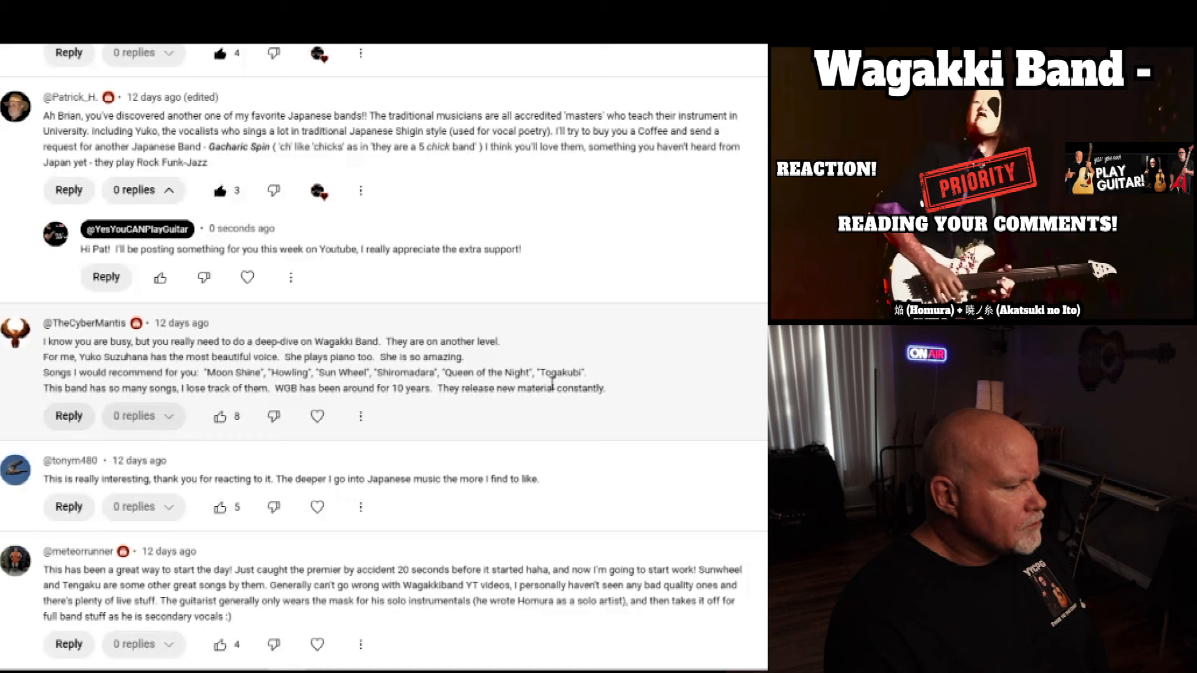
mouse_move(149, 402)
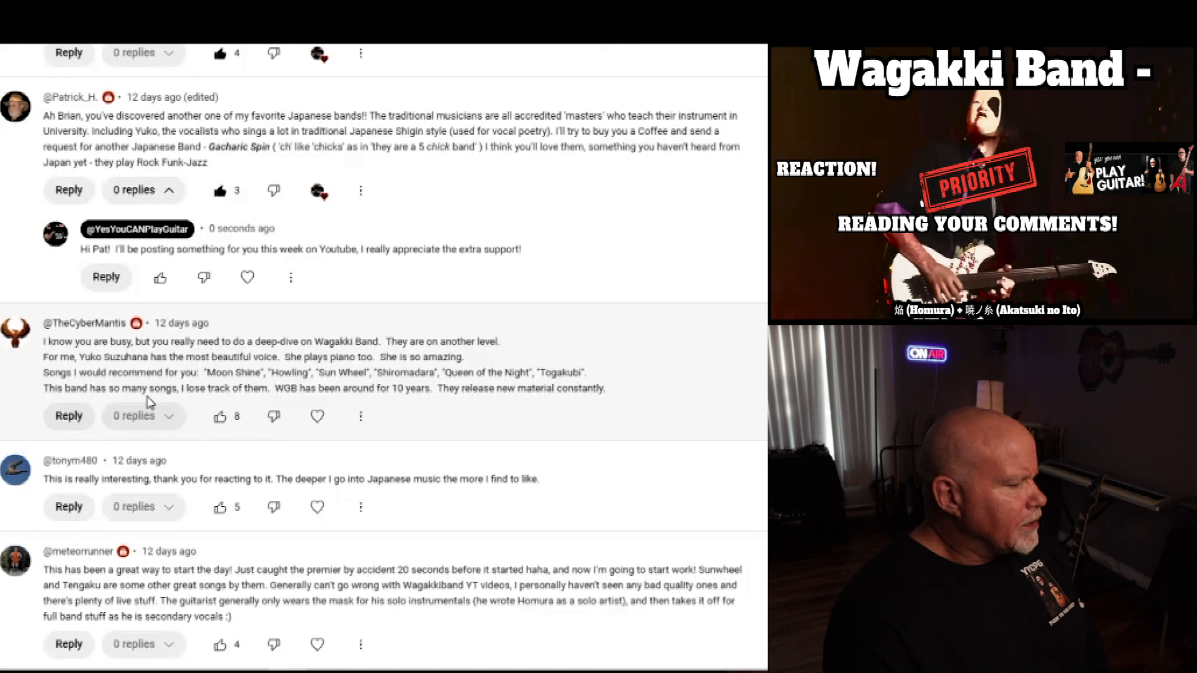
mouse_move(314, 389)
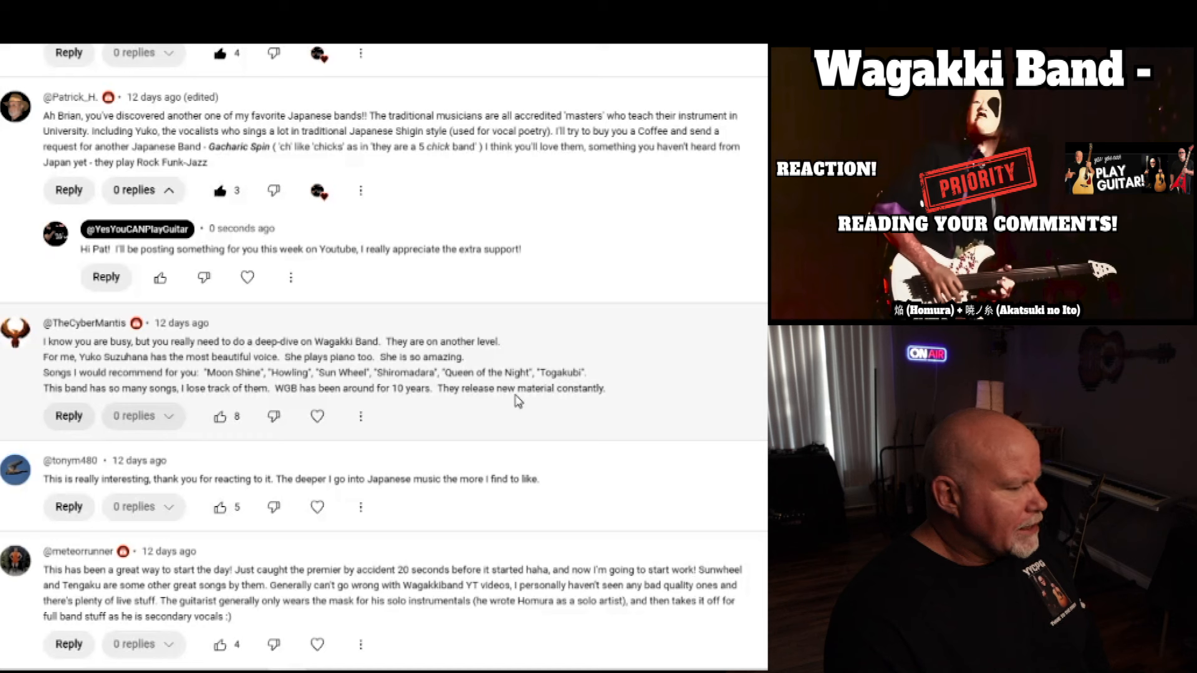
Like the recommended-songs, 'really interesting' Japanese music, and great-way-to-start-the-day comments
left_click(220, 416)
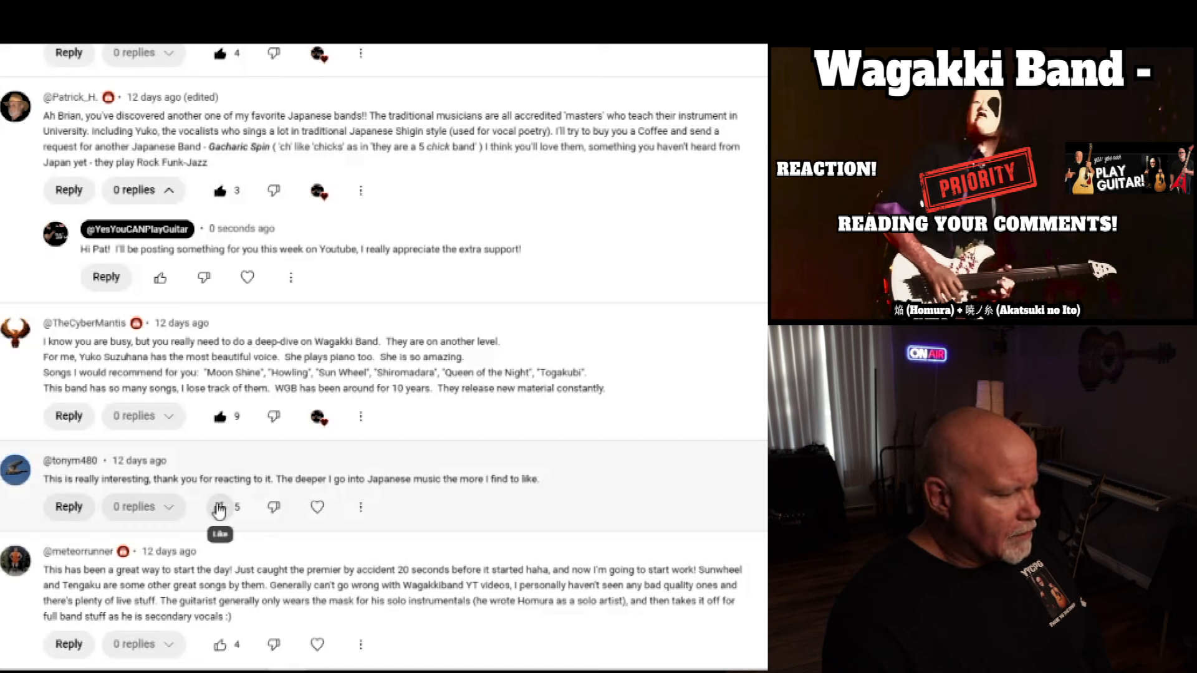
left_click(220, 506)
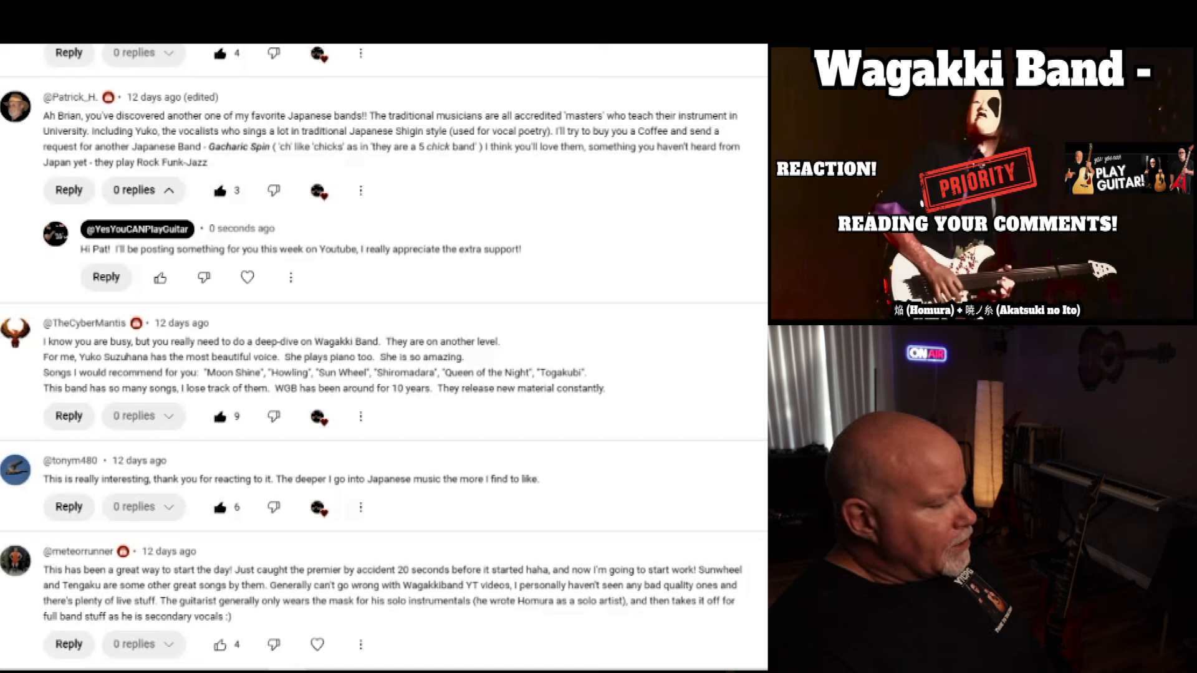
mouse_move(564, 632)
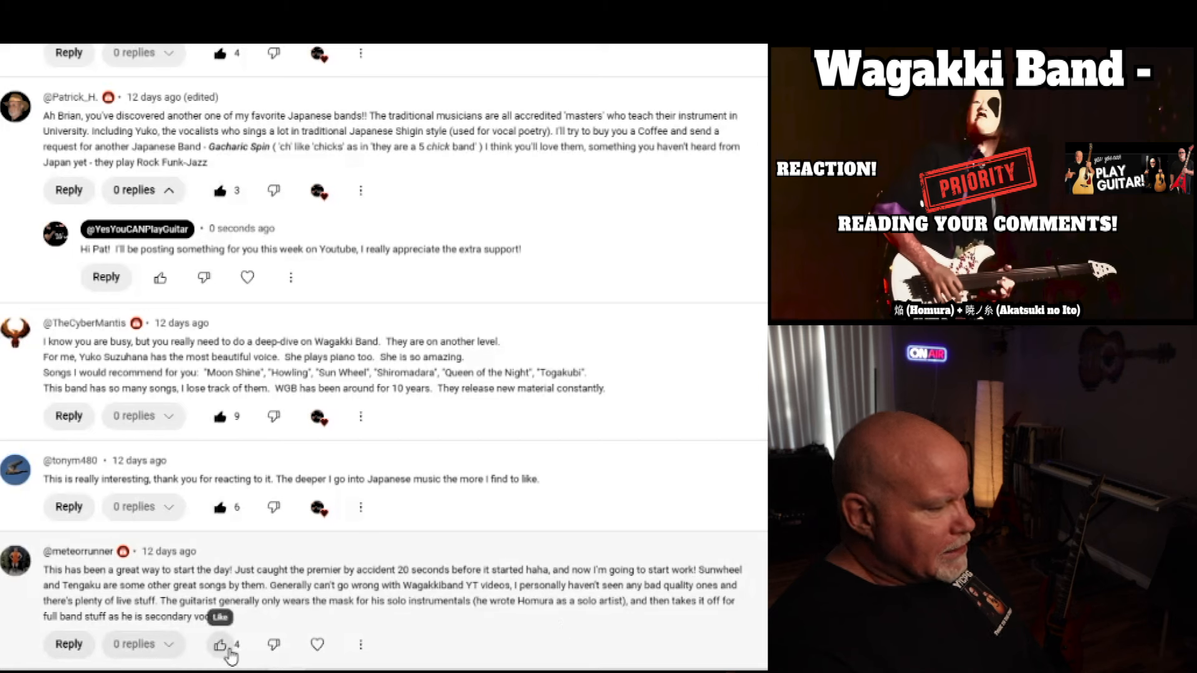
left_click(220, 644)
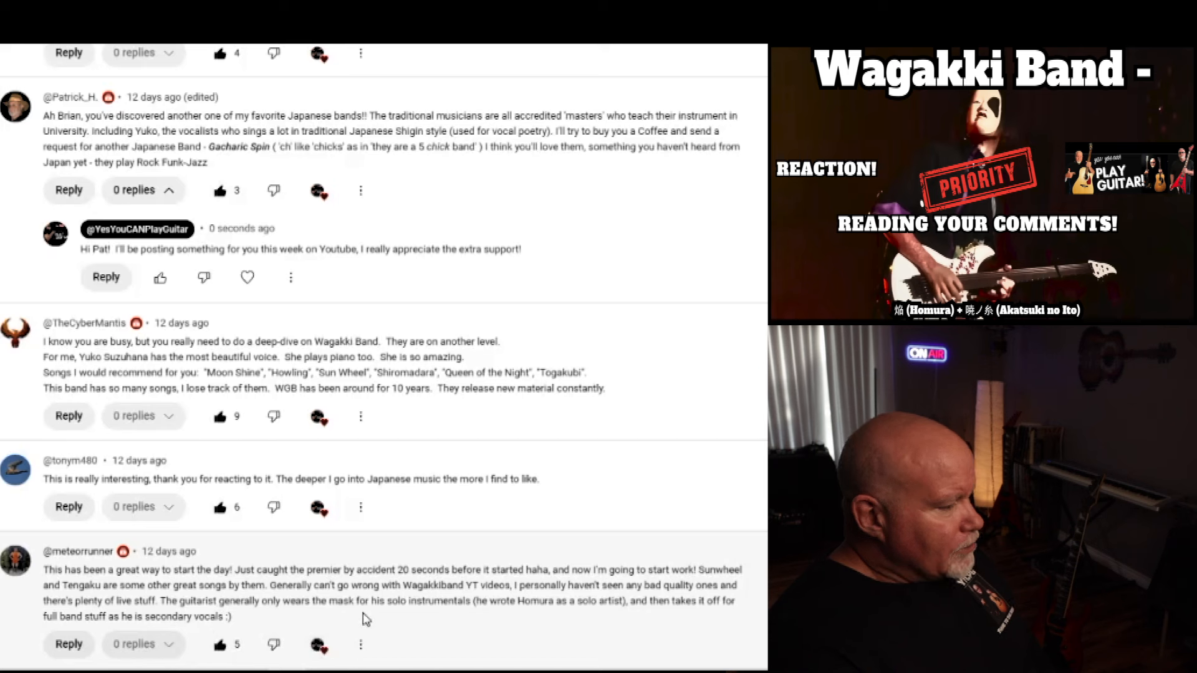